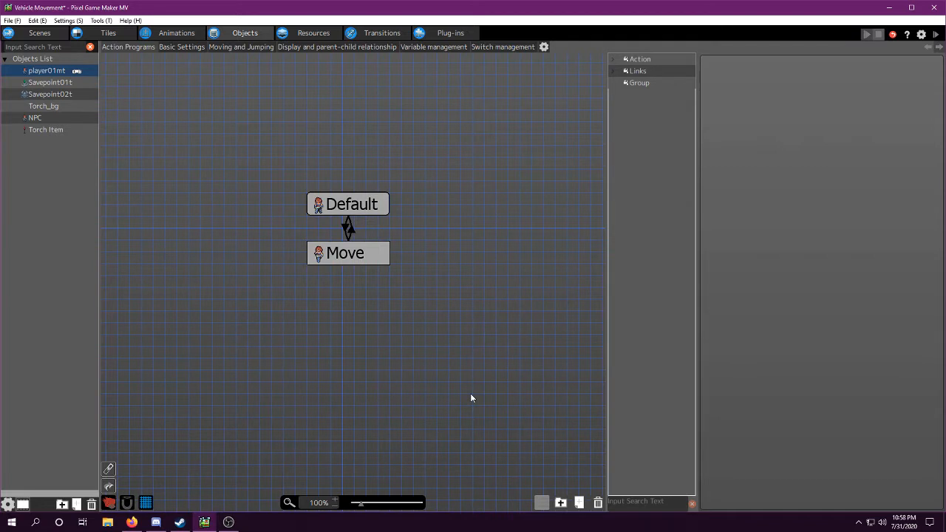
pyautogui.moveTo(405, 289)
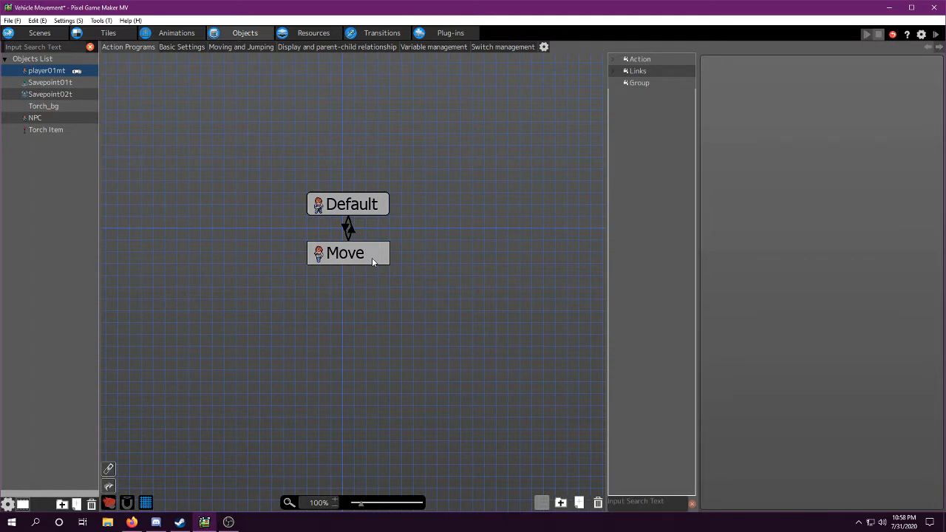
pyautogui.moveTo(387, 250)
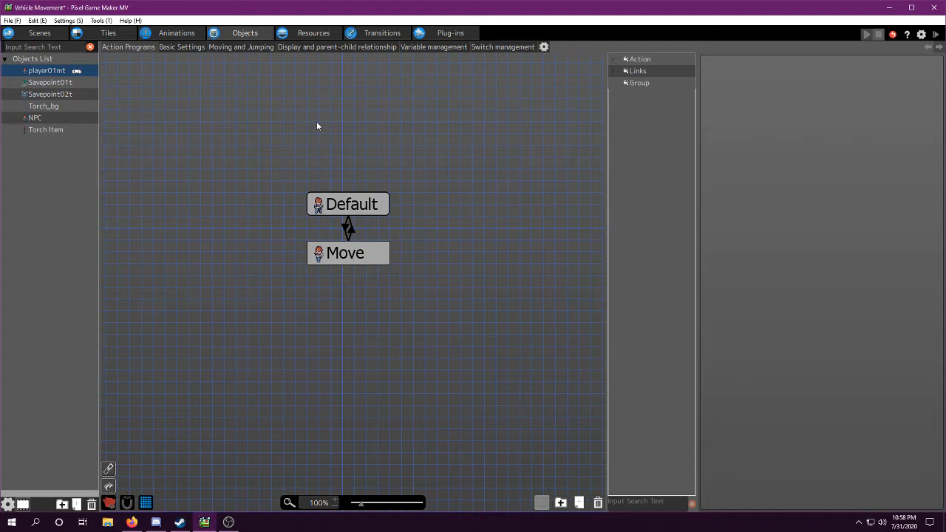
# Step: Review the dash animation, then add an action named Dash linked from Default
pyautogui.click(176, 32)
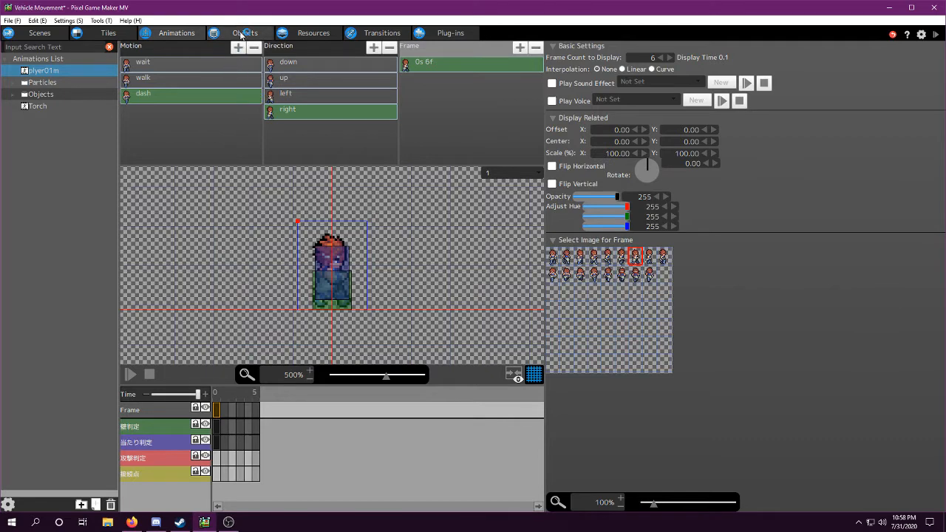
pyautogui.click(245, 33)
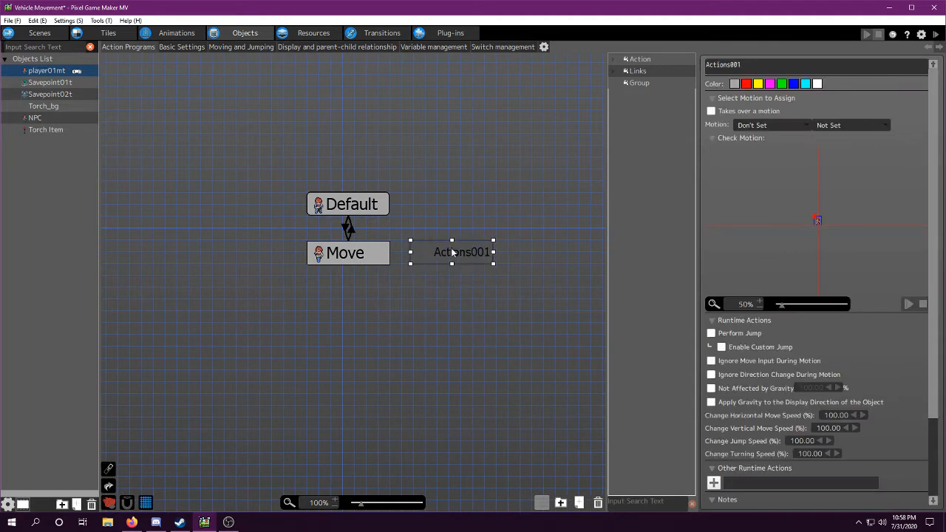
pyautogui.write('Dash')
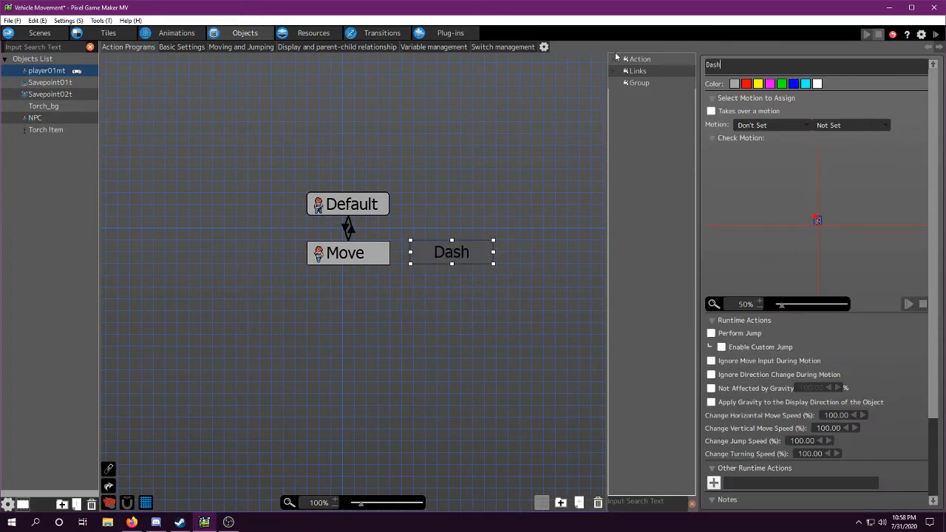
pyautogui.click(352, 204)
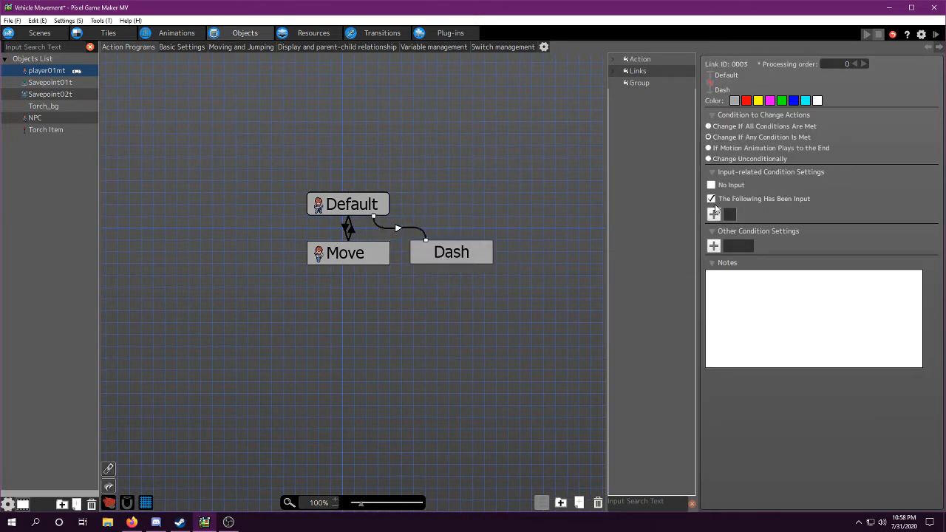
# Step: Give the Default-to-Dash link an input condition of key A with trigger On Press
pyautogui.click(712, 213)
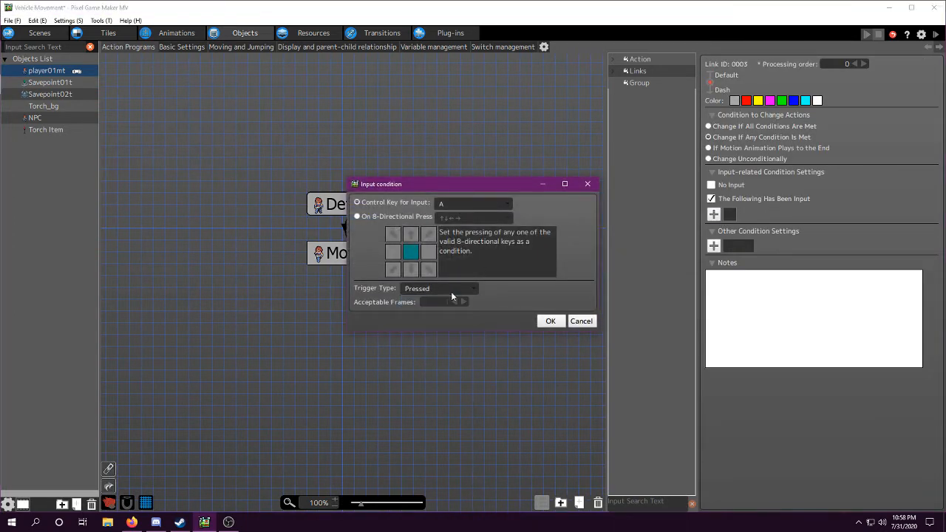
pyautogui.click(441, 288)
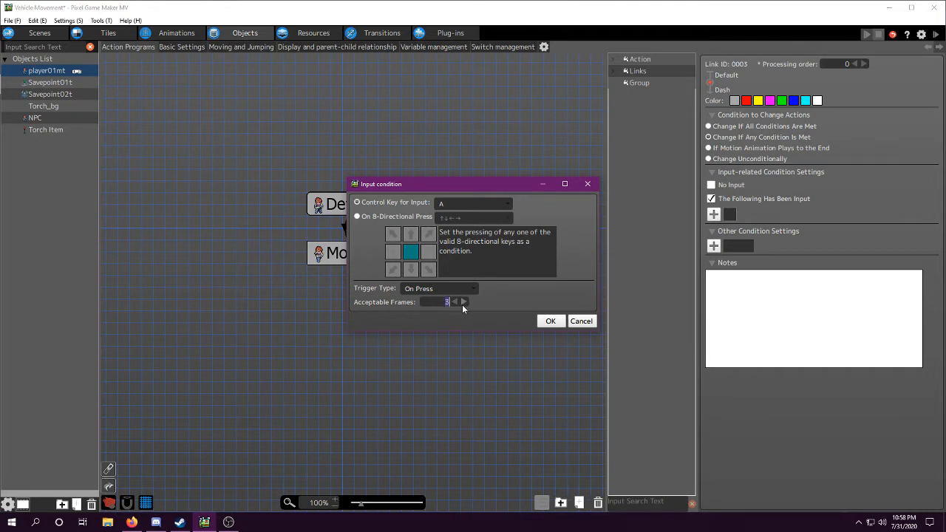
pyautogui.click(550, 321)
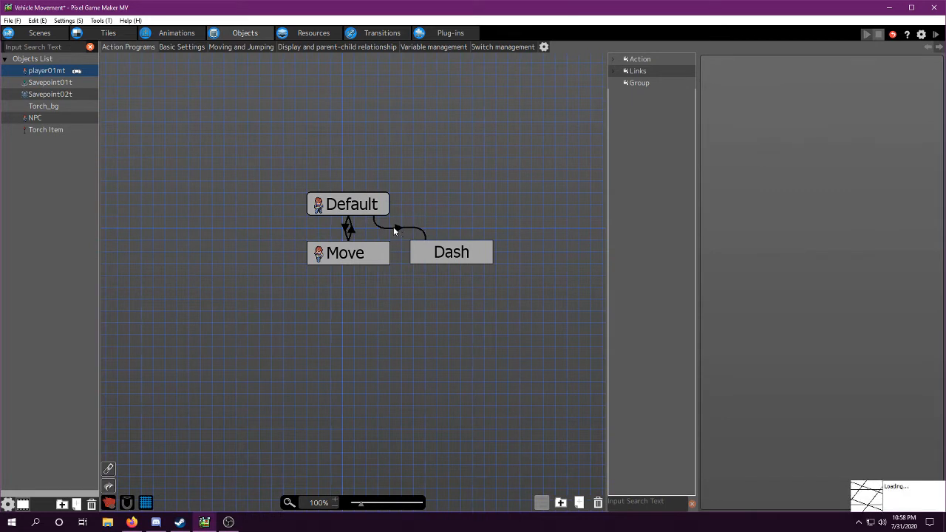
pyautogui.click(399, 227)
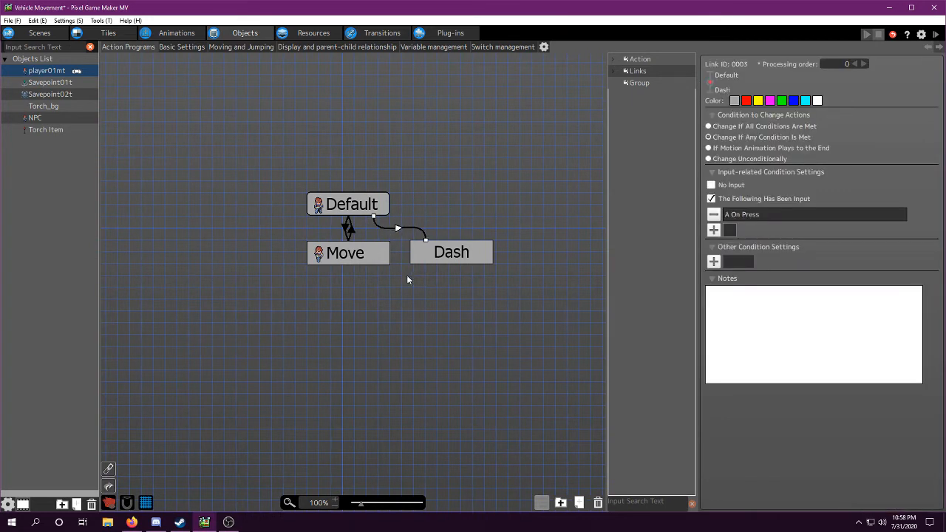
# Step: Set Dash to play the dash motion, ignoring move input and direction changes during it
pyautogui.rightClick(344, 252)
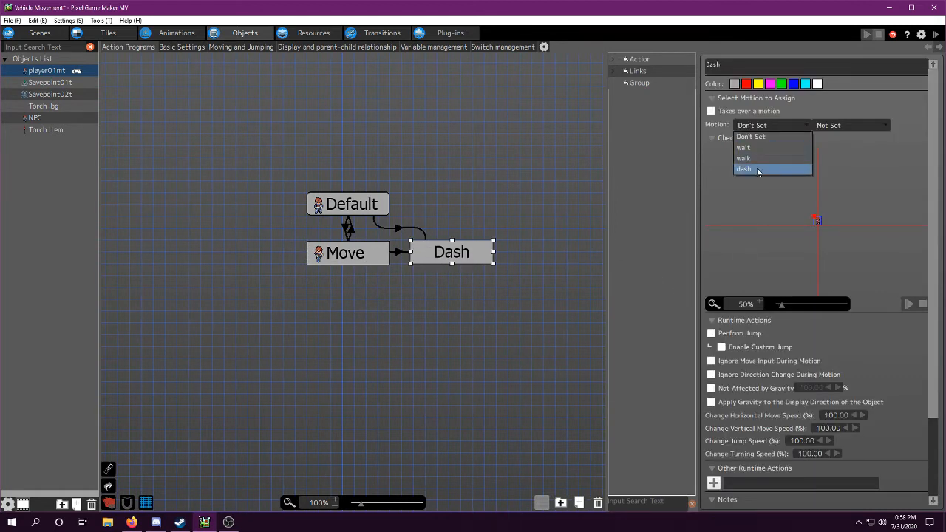
pyautogui.click(744, 169)
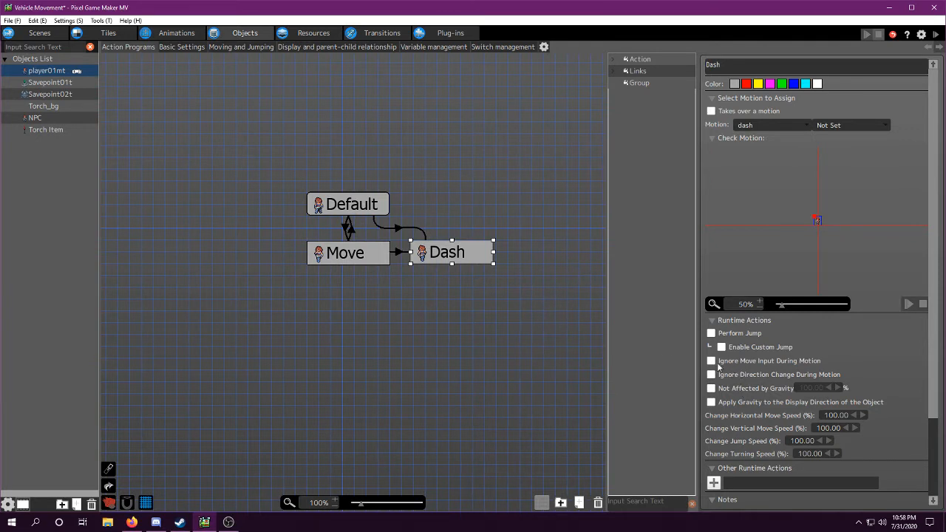
pyautogui.click(711, 360)
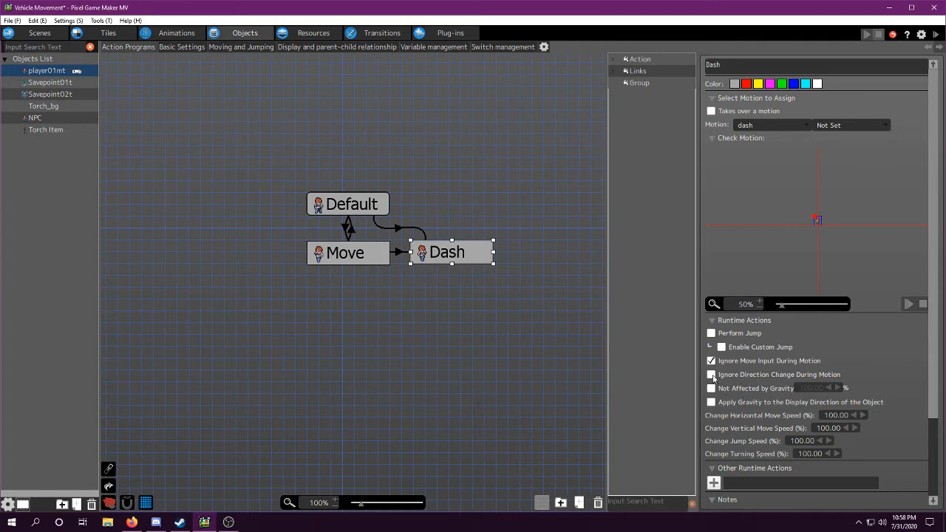
pyautogui.click(711, 375)
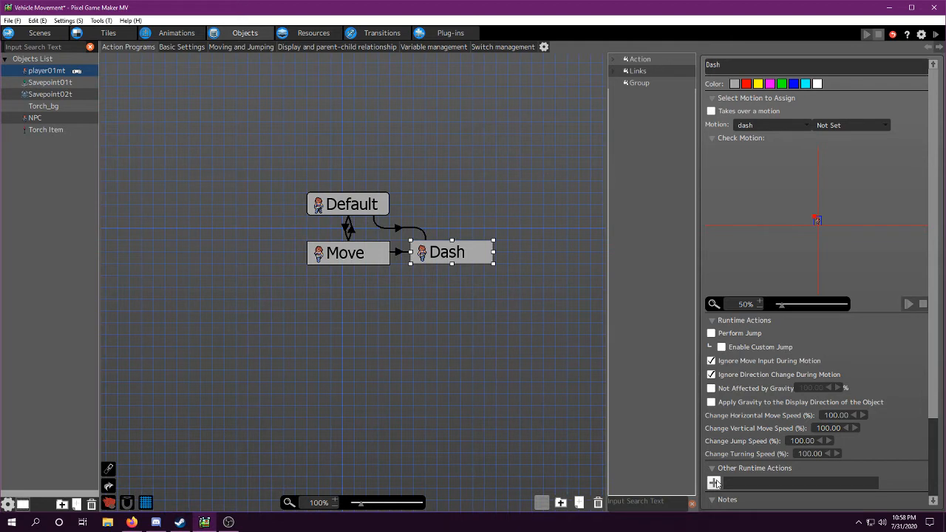
# Step: Add a runtime action making Dash move towards its display direction at 200 move speed
pyautogui.click(713, 482)
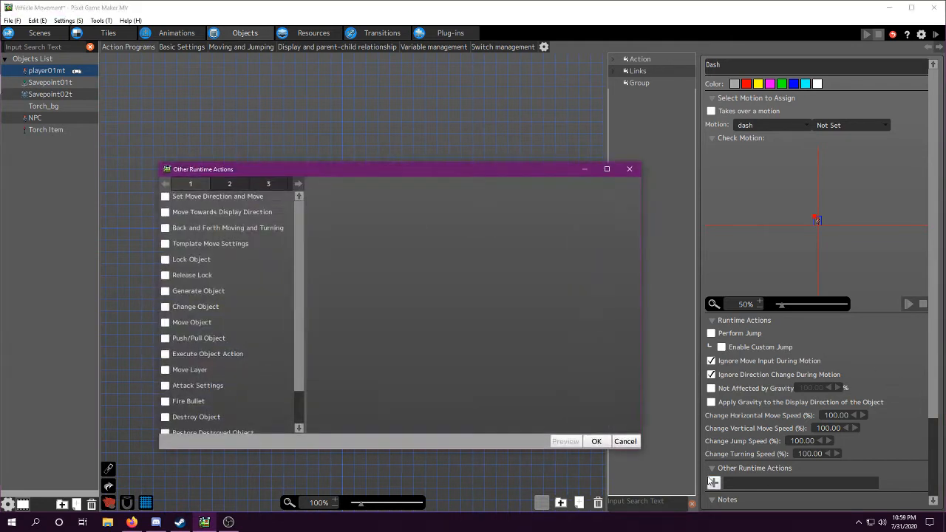
pyautogui.click(165, 195)
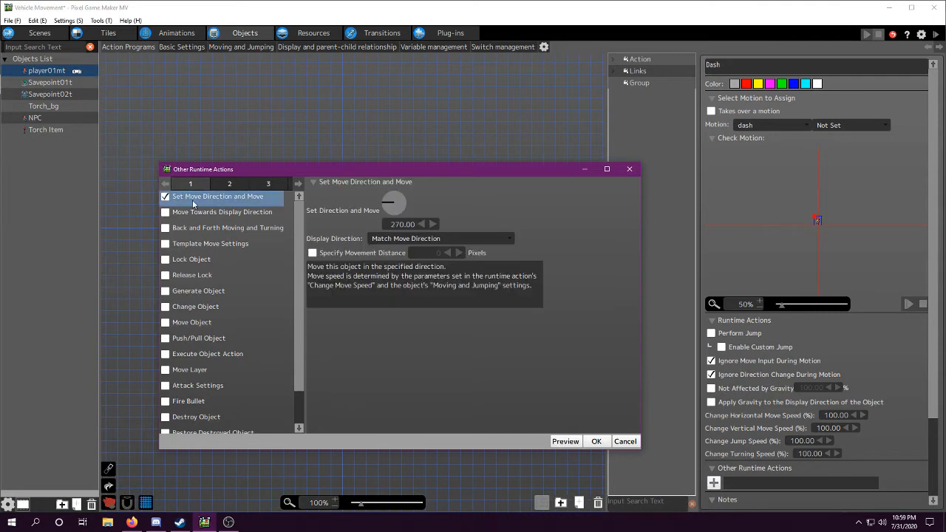
pyautogui.moveTo(195, 215)
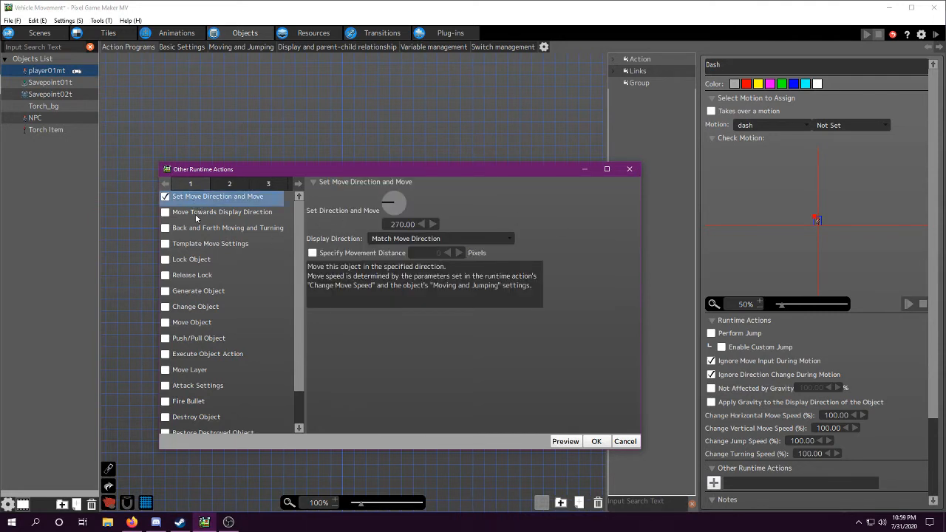
pyautogui.click(222, 213)
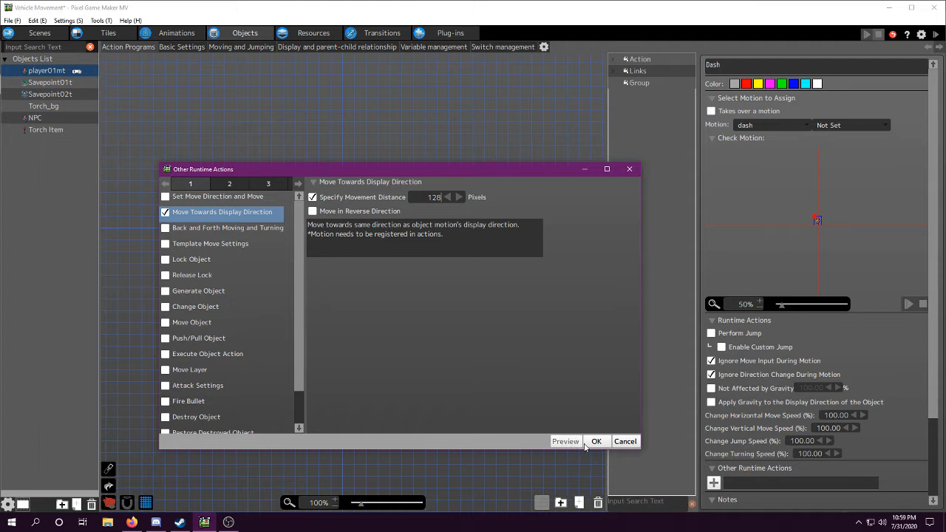
pyautogui.click(597, 440)
pyautogui.write('200')
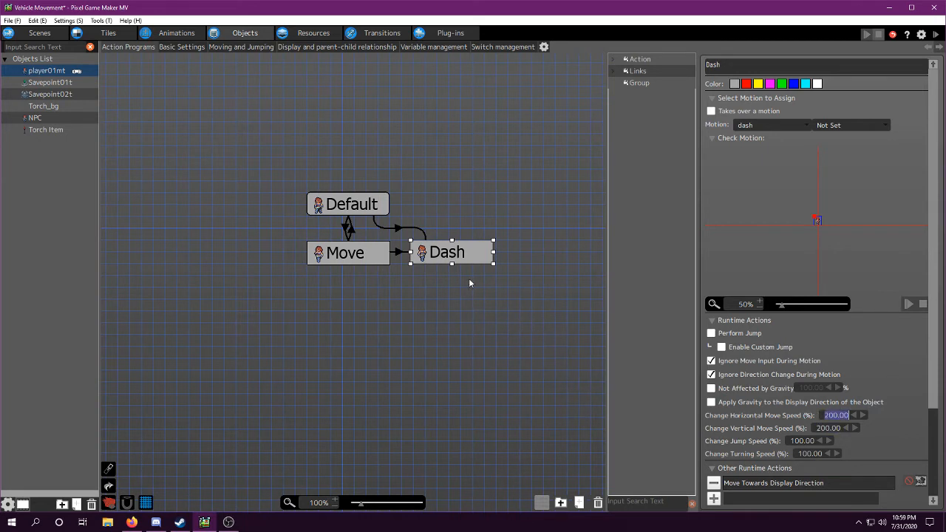
# Step: Link Dash back to Default and Move, each firing after a certain time passes
pyautogui.rightClick(447, 251)
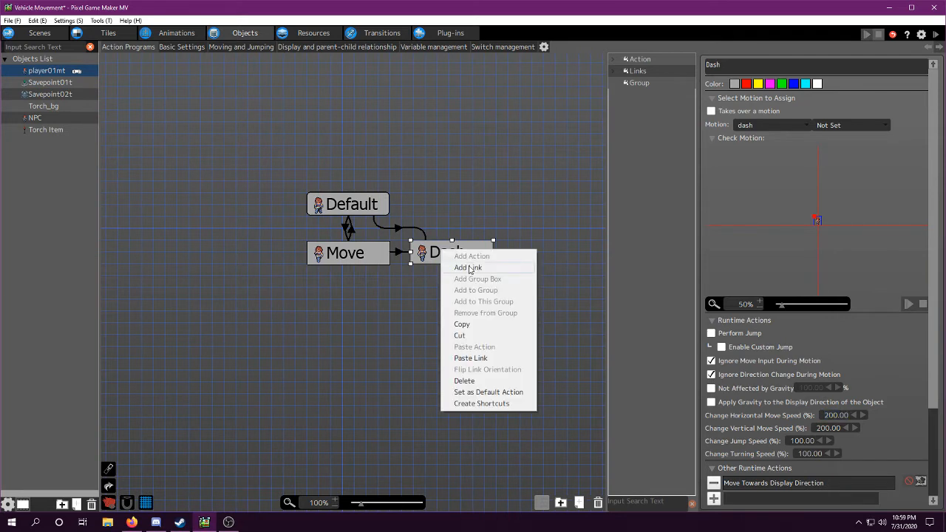
pyautogui.click(467, 266)
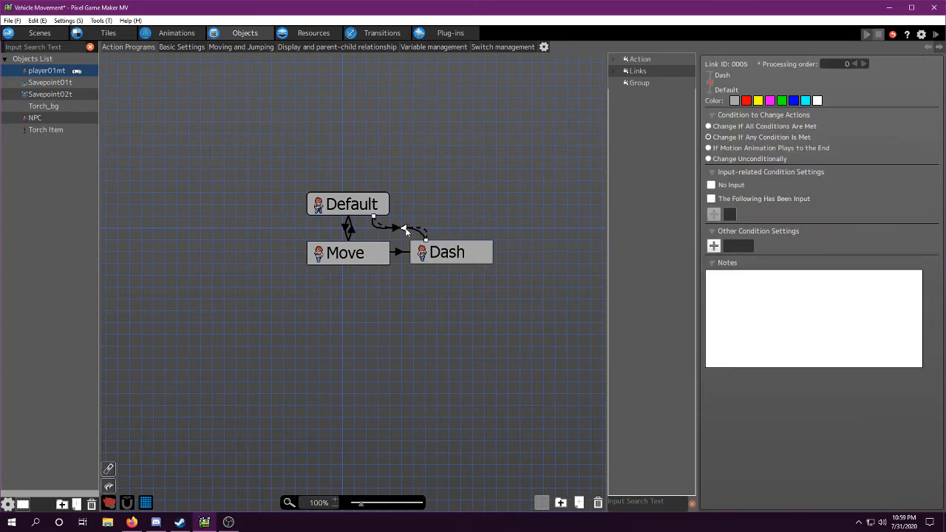
pyautogui.click(708, 158)
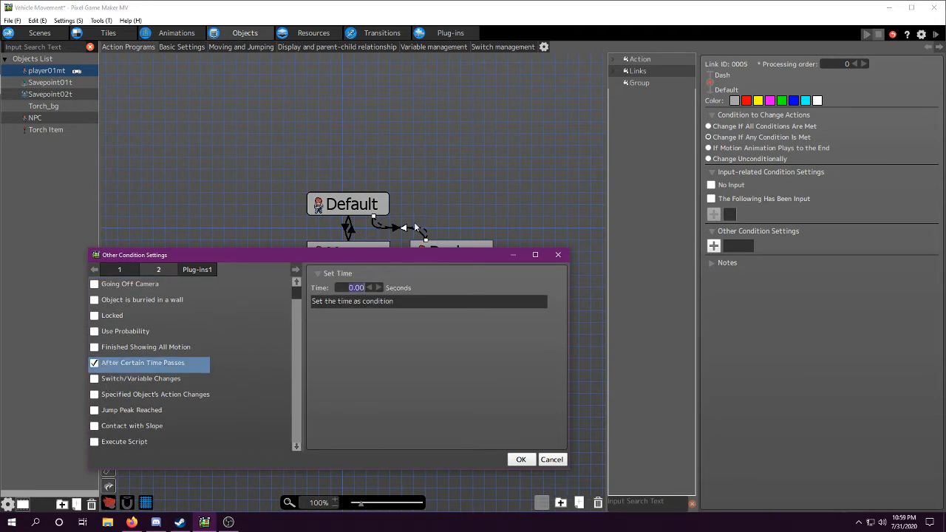
pyautogui.click(377, 287)
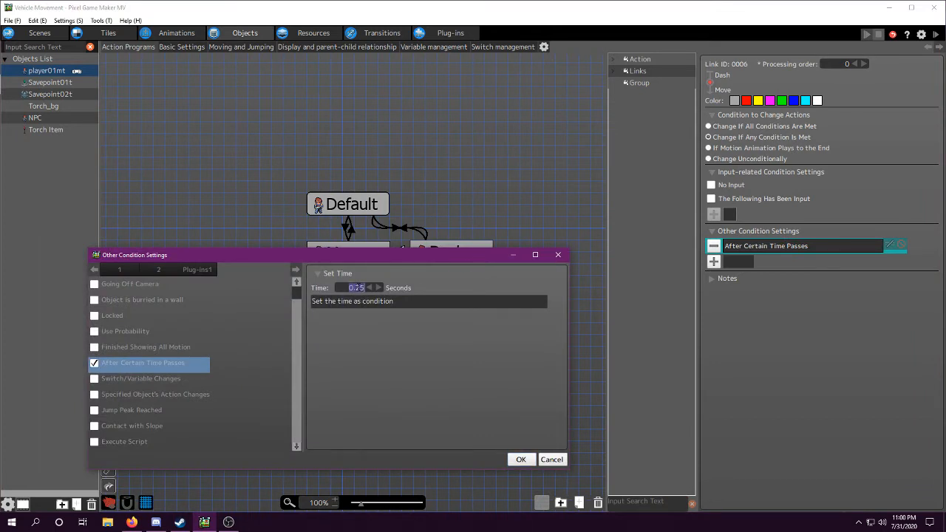
pyautogui.click(520, 458)
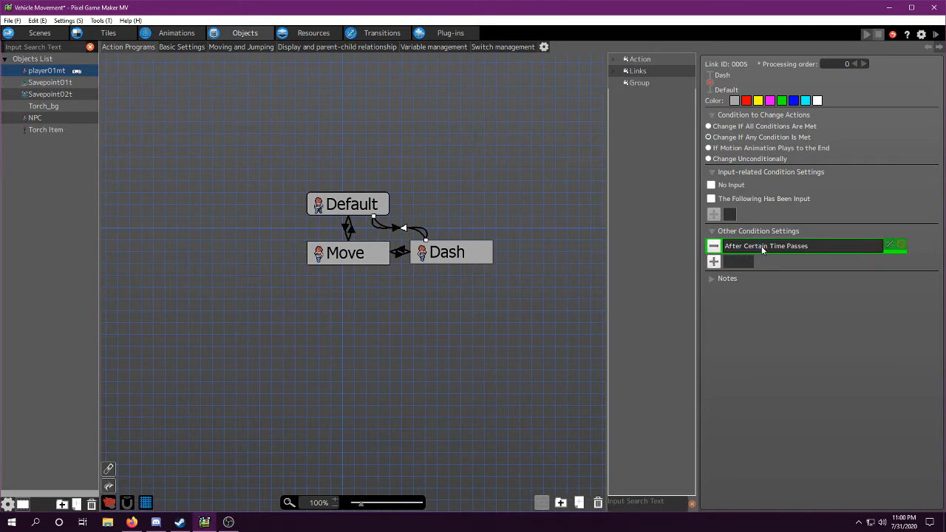
# Step: Require any of the eight directional keys as input on the Dash-to-Move link
pyautogui.click(765, 245)
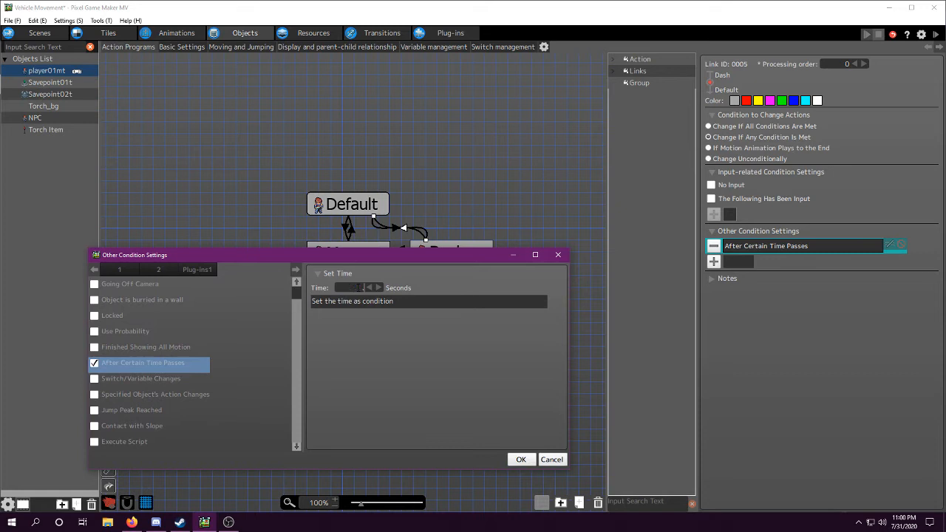
pyautogui.click(520, 458)
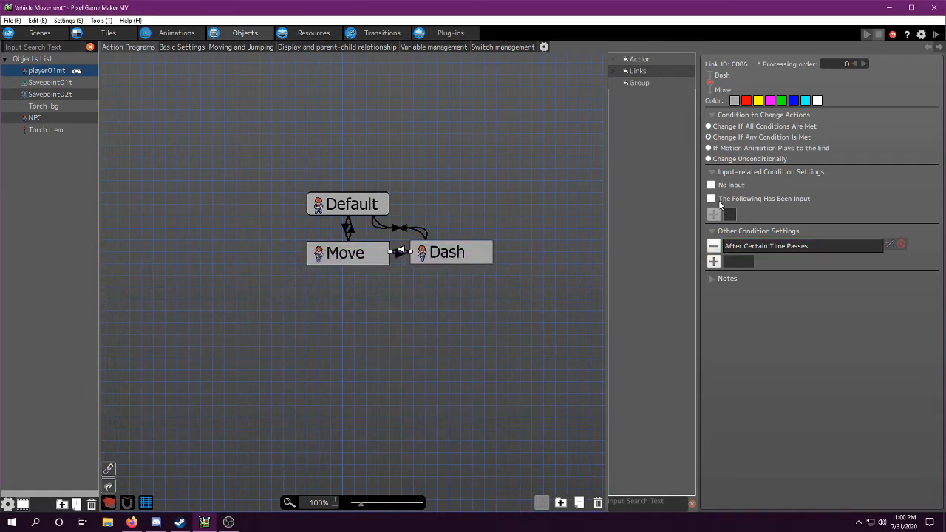
pyautogui.click(711, 198)
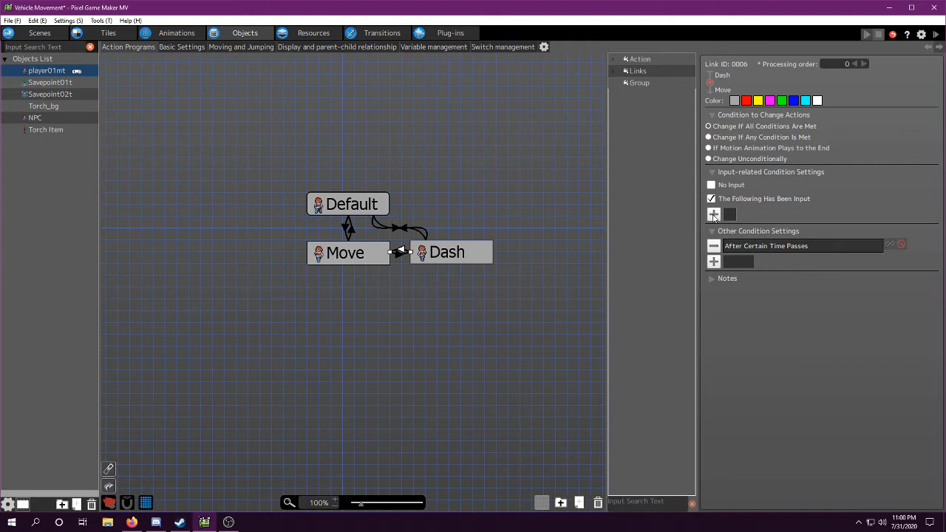
pyautogui.click(712, 214)
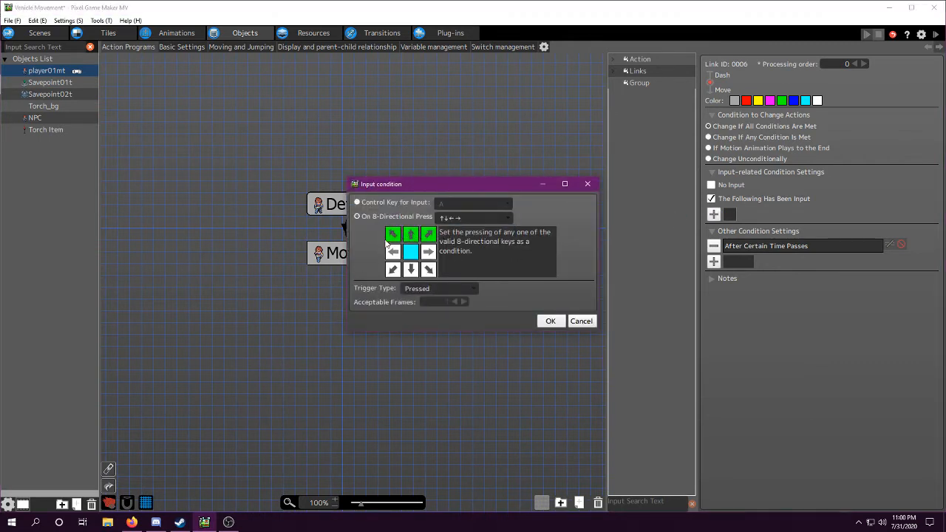
pyautogui.click(411, 269)
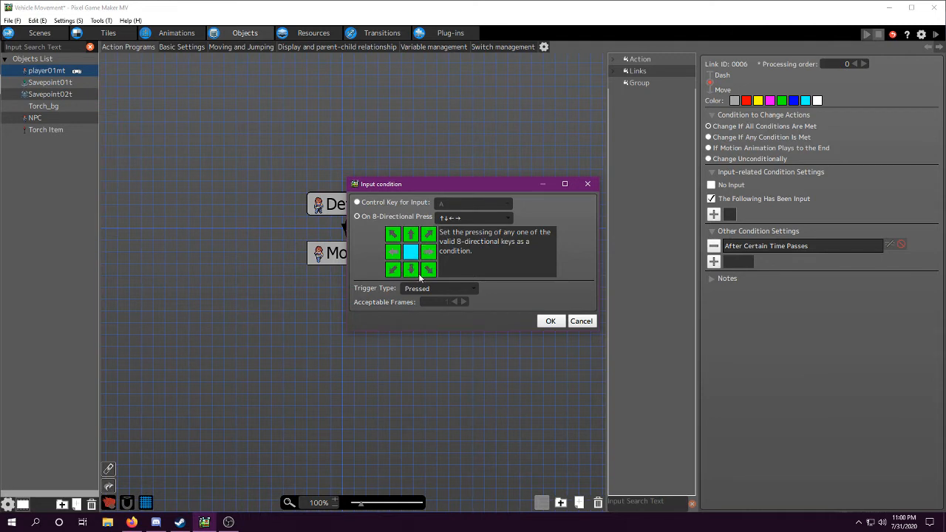
pyautogui.click(550, 321)
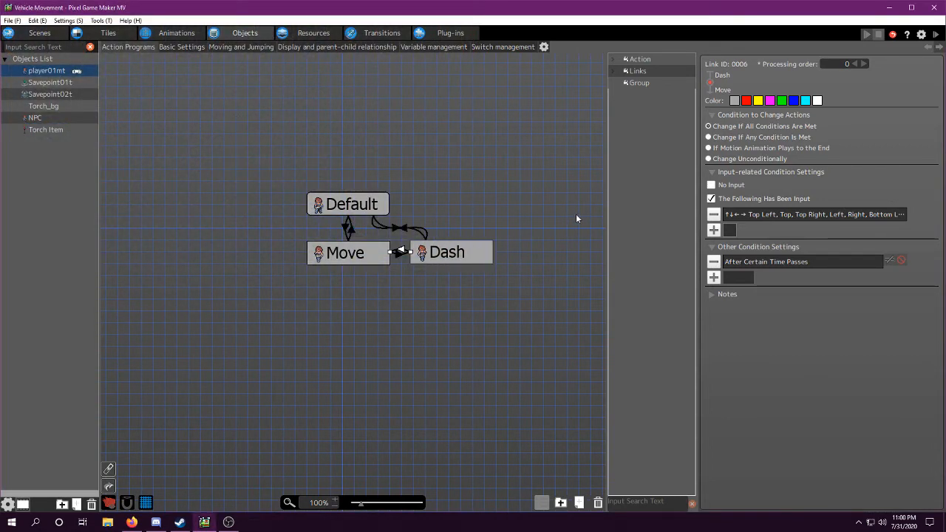
pyautogui.moveTo(403, 316)
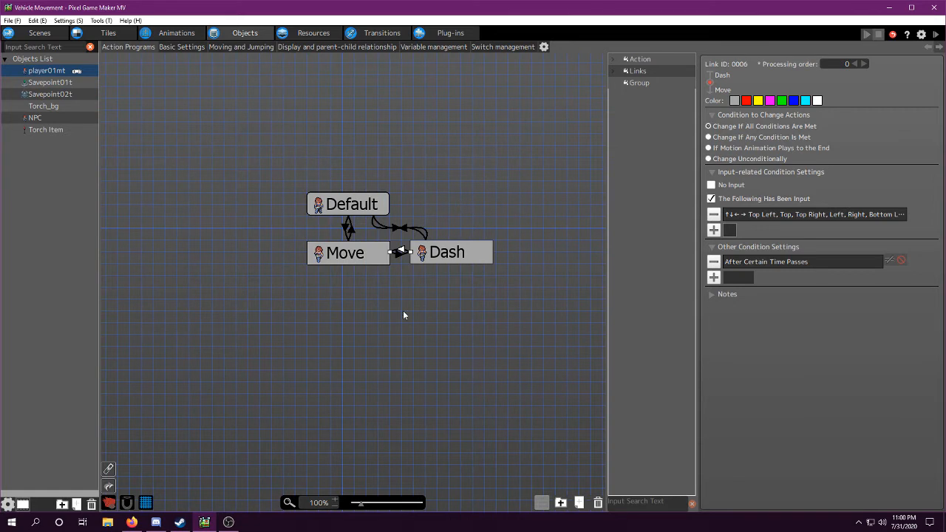
# Step: Enable the player's afterimage display with amount 5, interval 0.10, duration 2.00
pyautogui.click(446, 252)
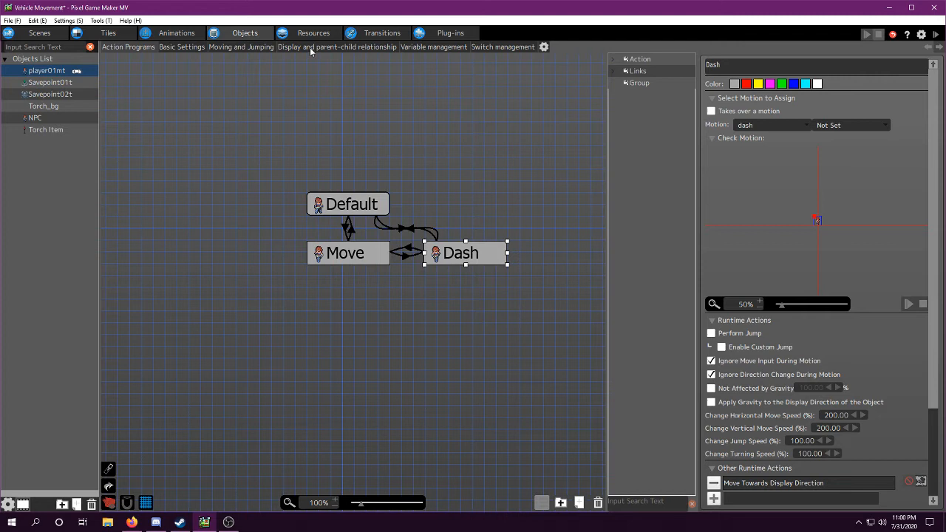
pyautogui.click(337, 46)
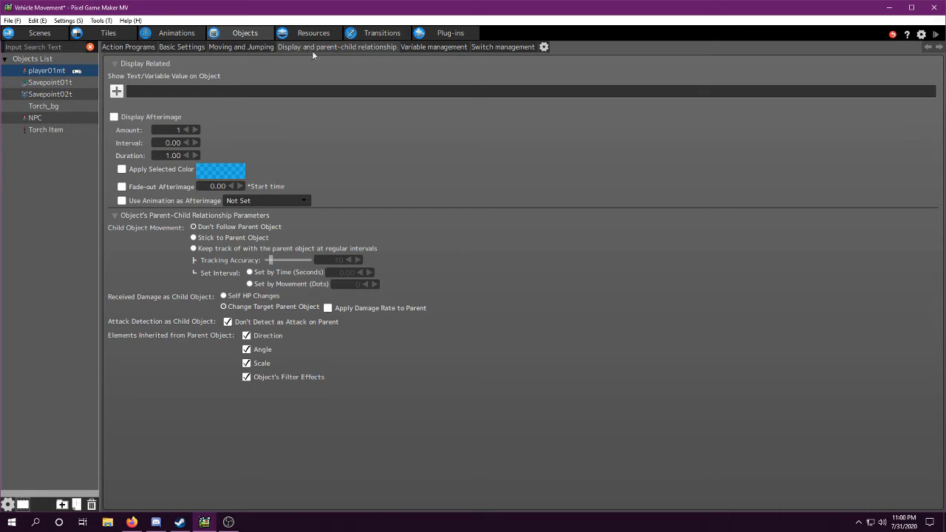
pyautogui.moveTo(206, 112)
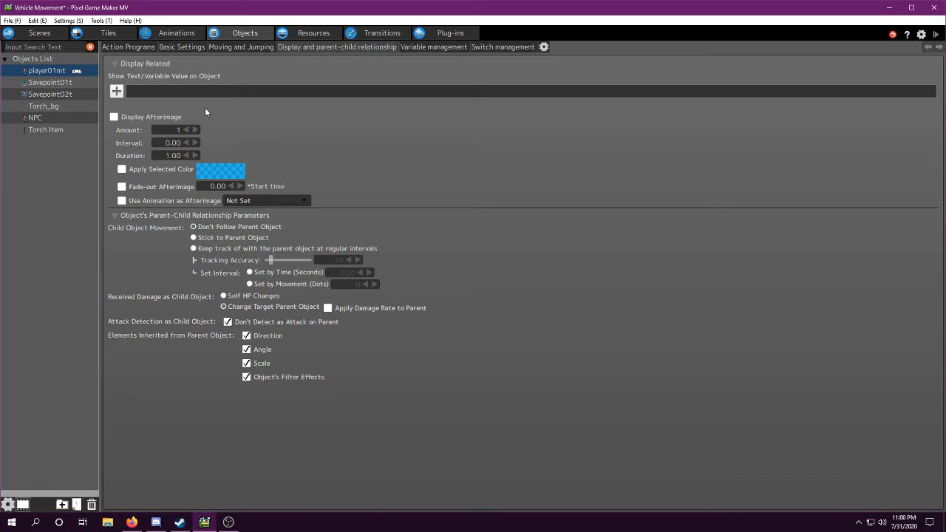
pyautogui.click(114, 117)
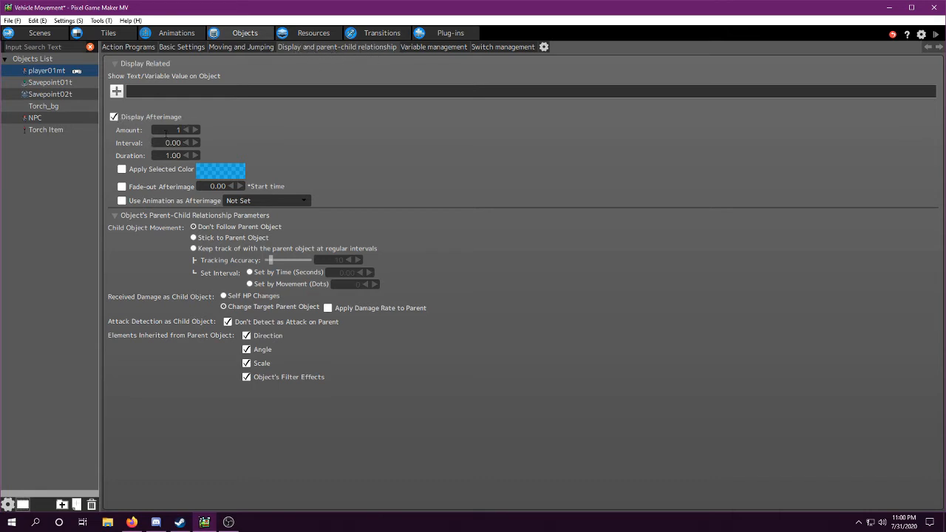
pyautogui.click(191, 130)
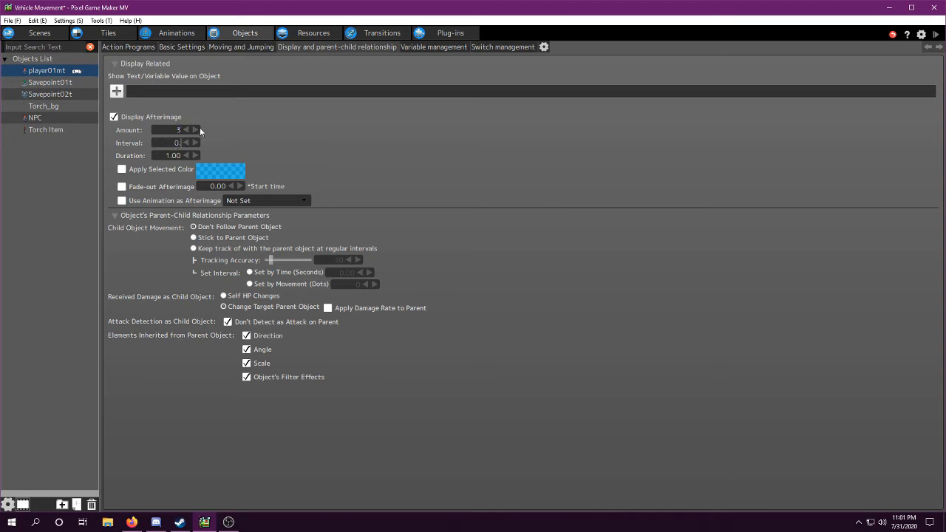
pyautogui.click(175, 142)
pyautogui.write('10')
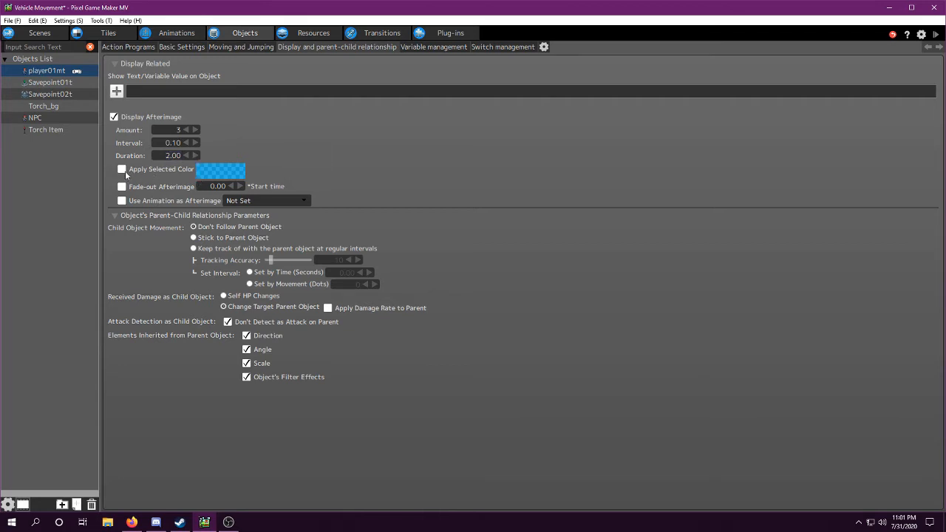
# Step: Tint the afterimages with the blue colour and review the animation-as-afterimage options
pyautogui.click(121, 168)
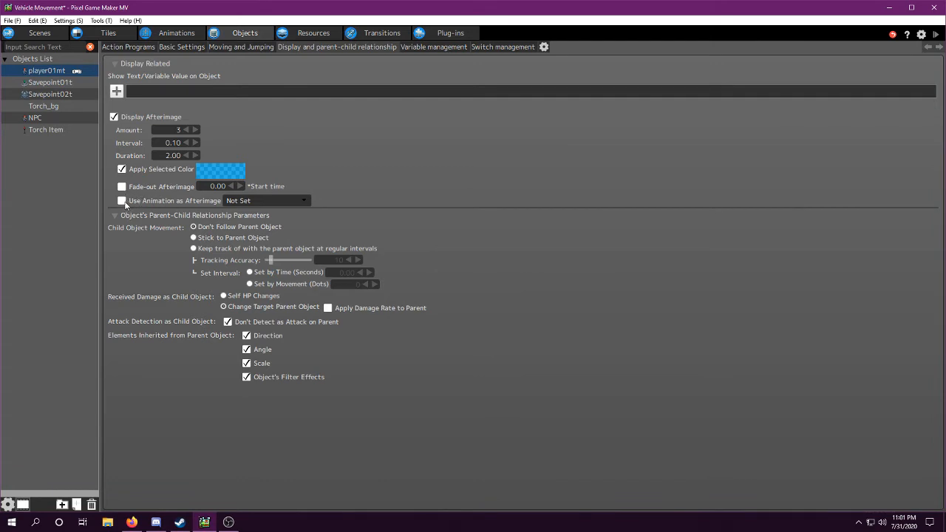
pyautogui.moveTo(234, 207)
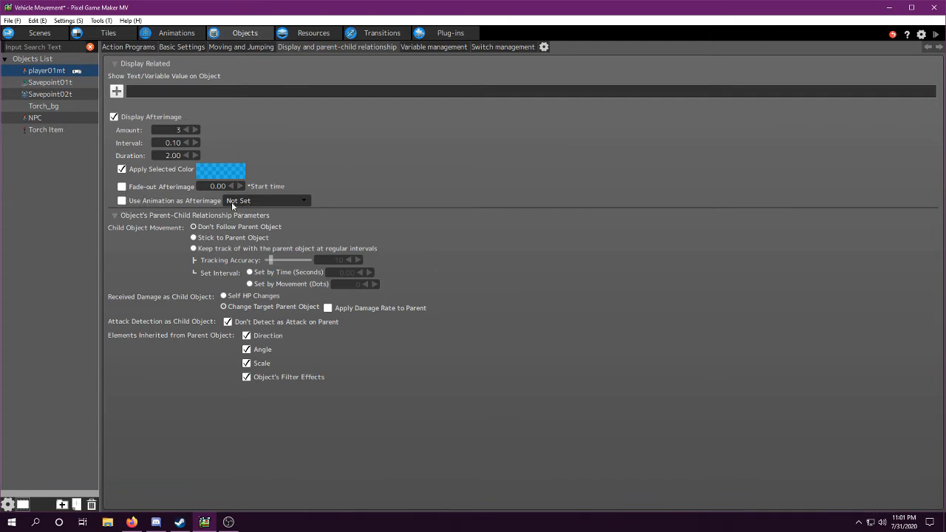
pyautogui.click(266, 201)
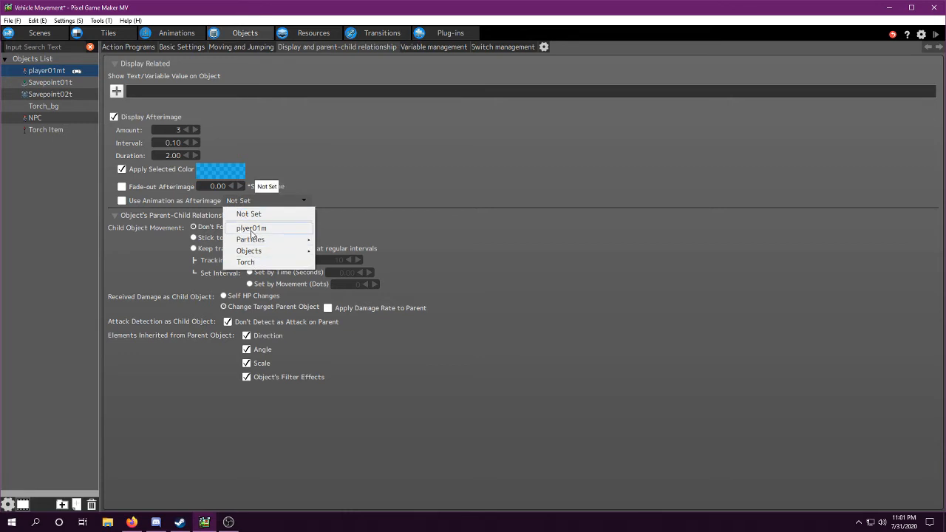
pyautogui.moveTo(358, 195)
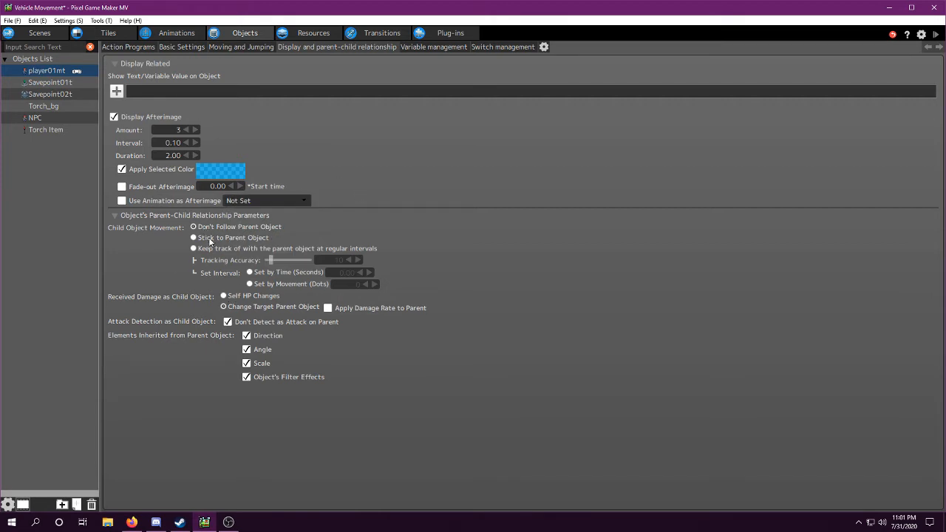
pyautogui.click(192, 228)
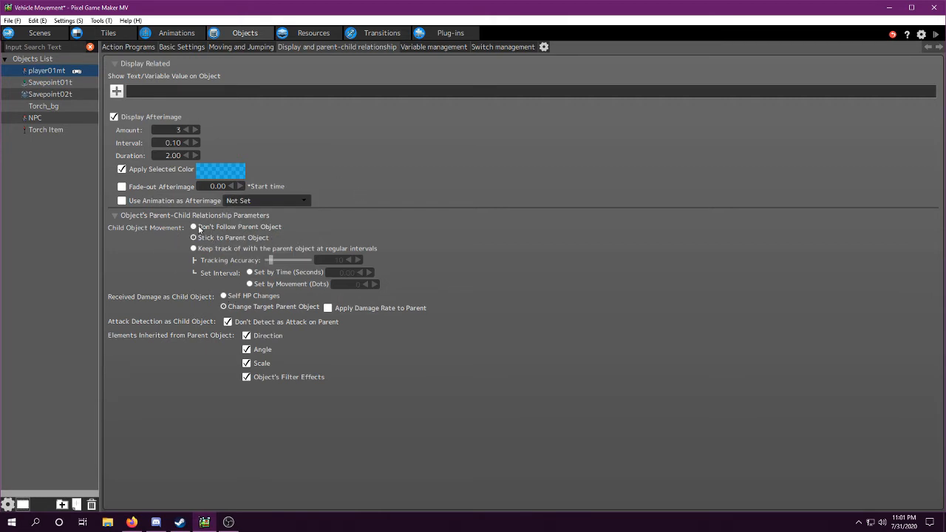
# Step: Return to the action program graph showing Move's switch-change runtime action
pyautogui.click(194, 228)
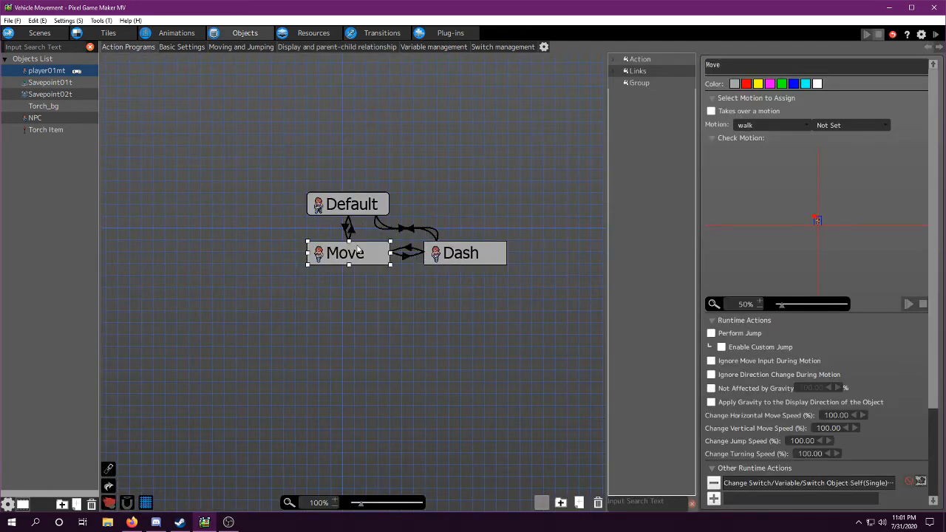
pyautogui.click(347, 204)
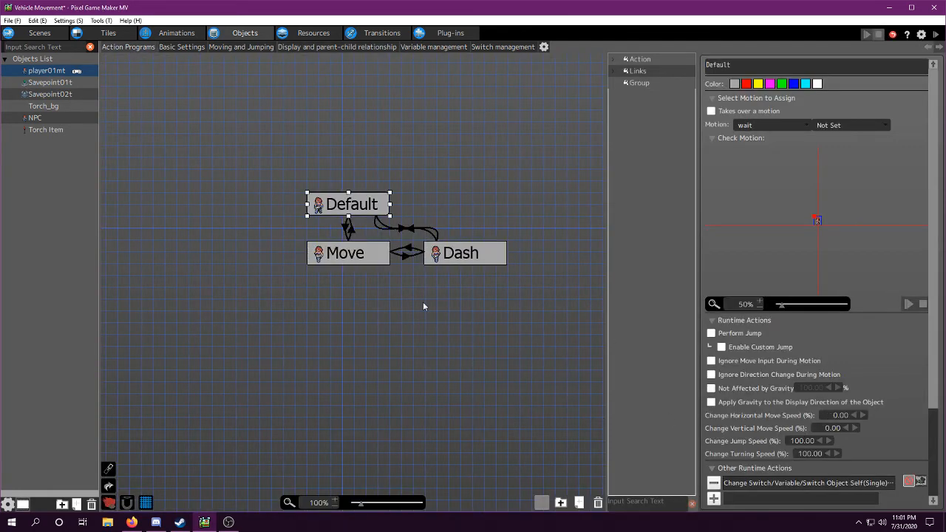
pyautogui.click(345, 253)
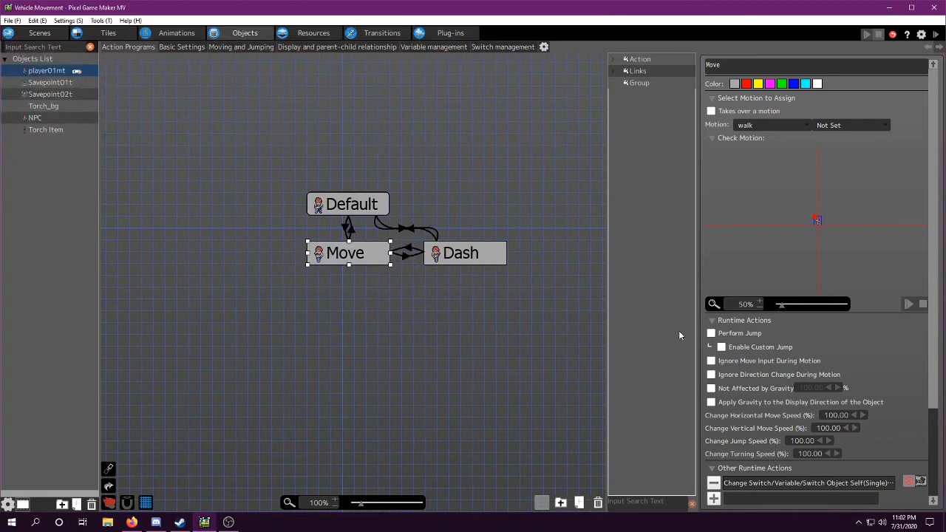
pyautogui.moveTo(268, 66)
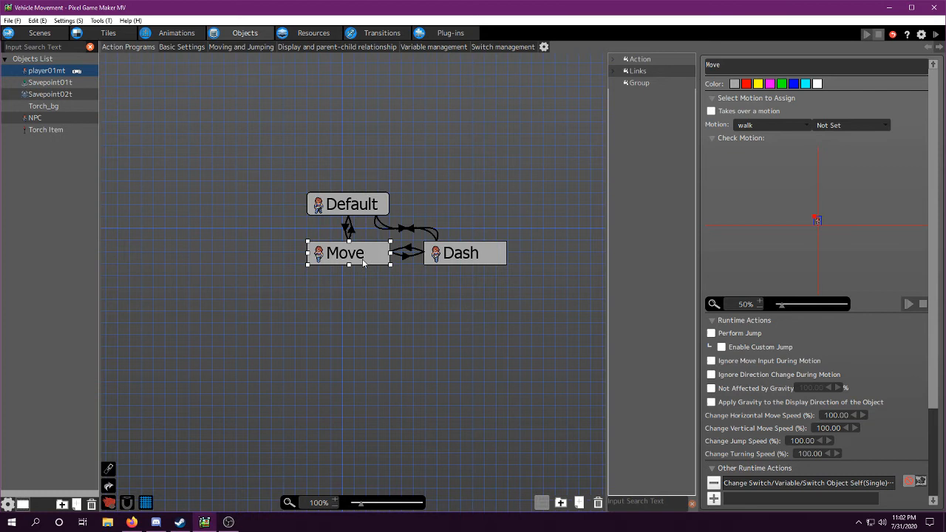
# Step: Confirm Default's and Move's switch-change actions turn Display Afterimage OFF
pyautogui.click(349, 204)
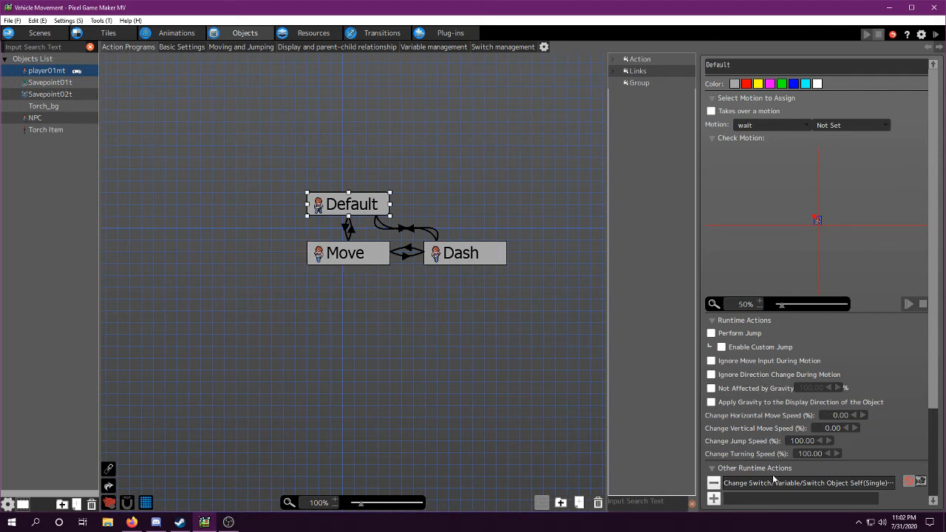
pyautogui.click(805, 482)
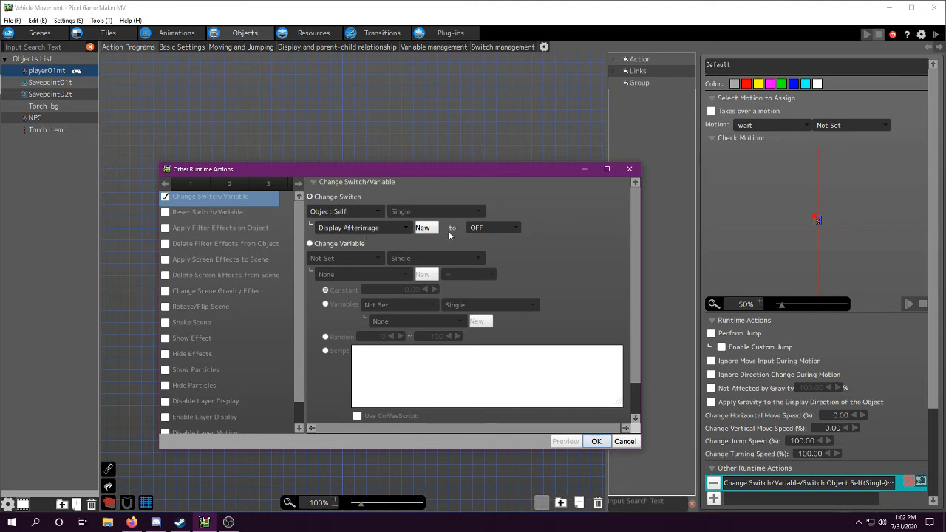
pyautogui.click(623, 440)
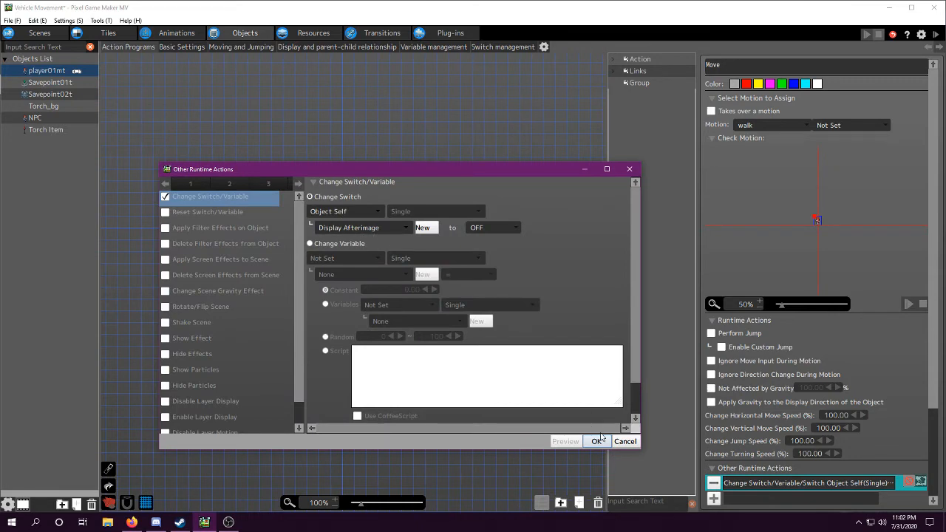
pyautogui.click(597, 440)
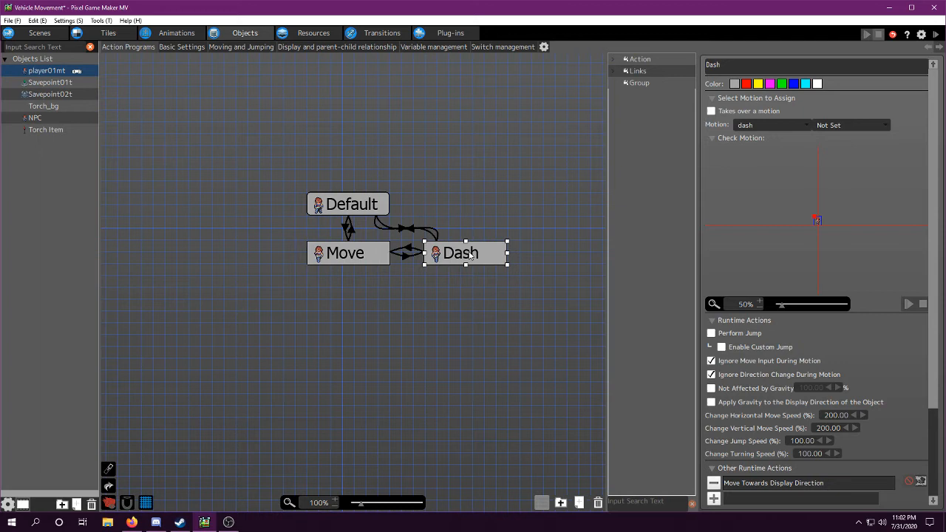
pyautogui.moveTo(497, 260)
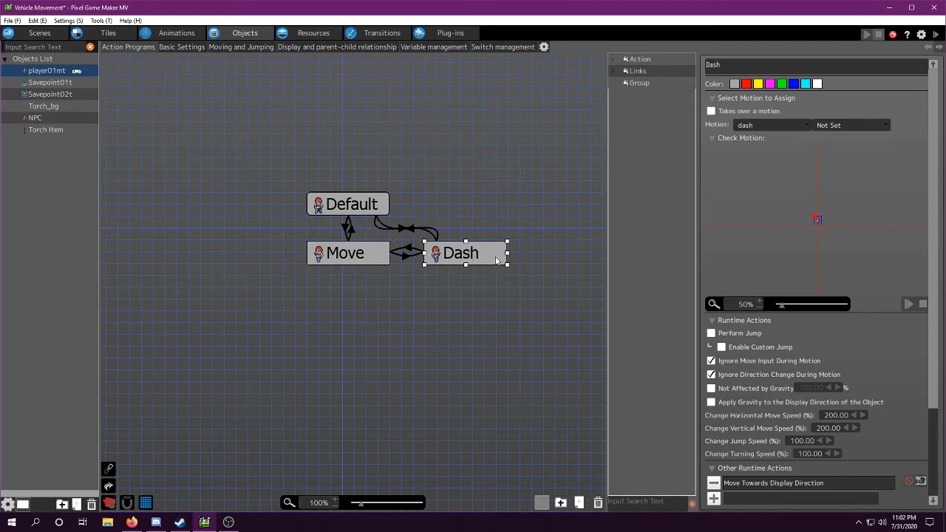
pyautogui.moveTo(412, 235)
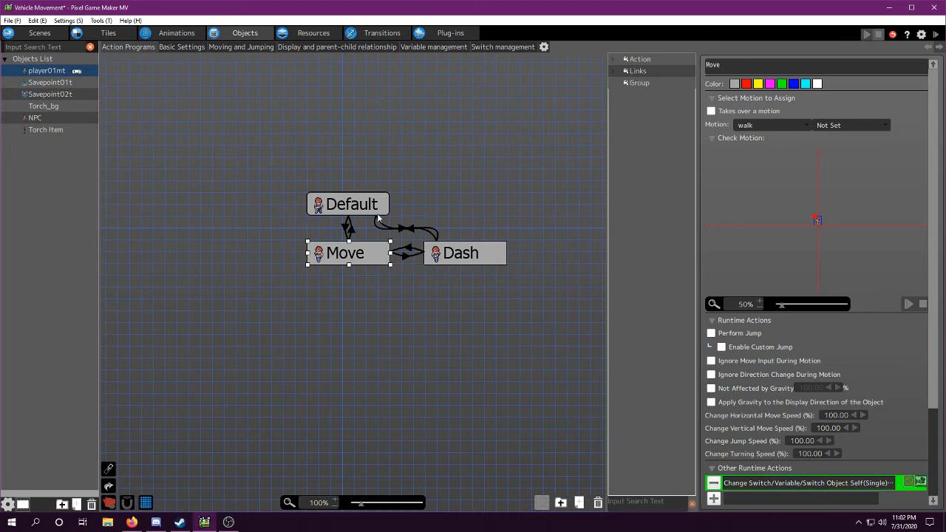
# Step: Add a switch change to Dash setting the object's own Display Afterimage to ON
pyautogui.click(461, 252)
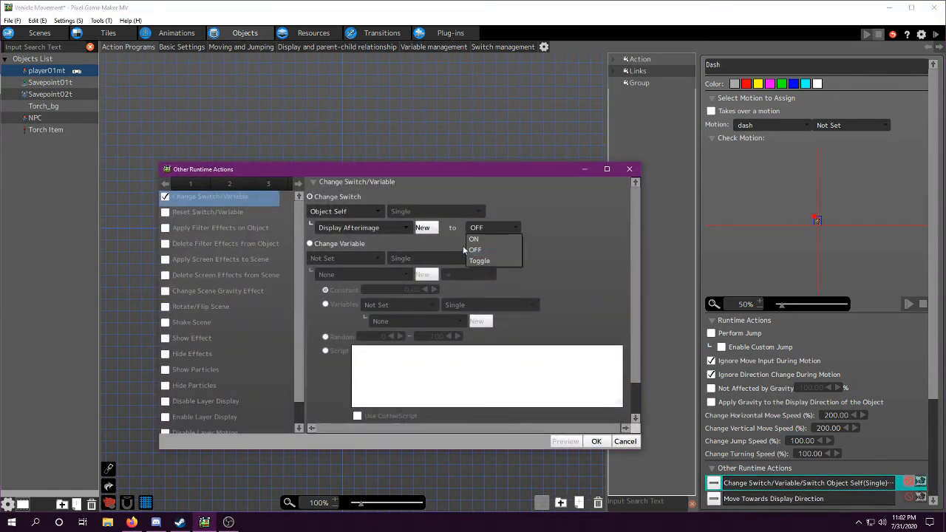
pyautogui.click(343, 212)
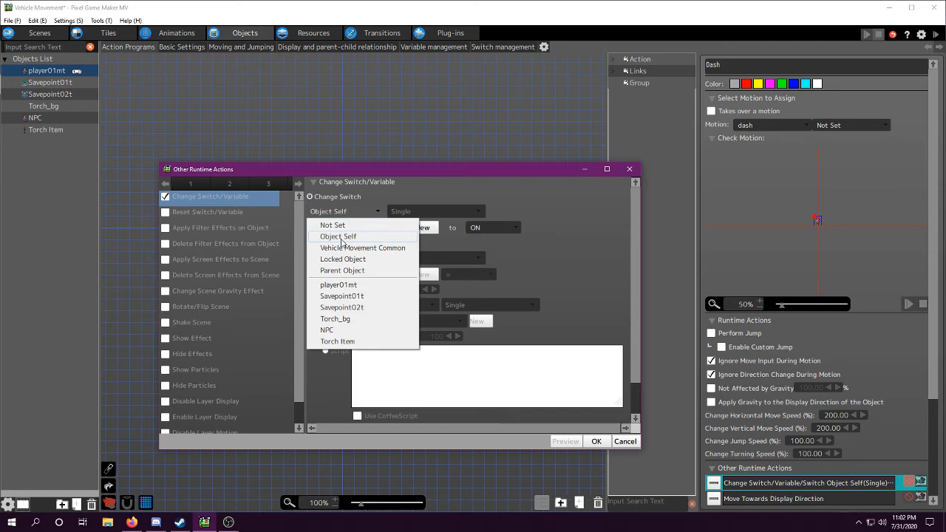
pyautogui.click(337, 236)
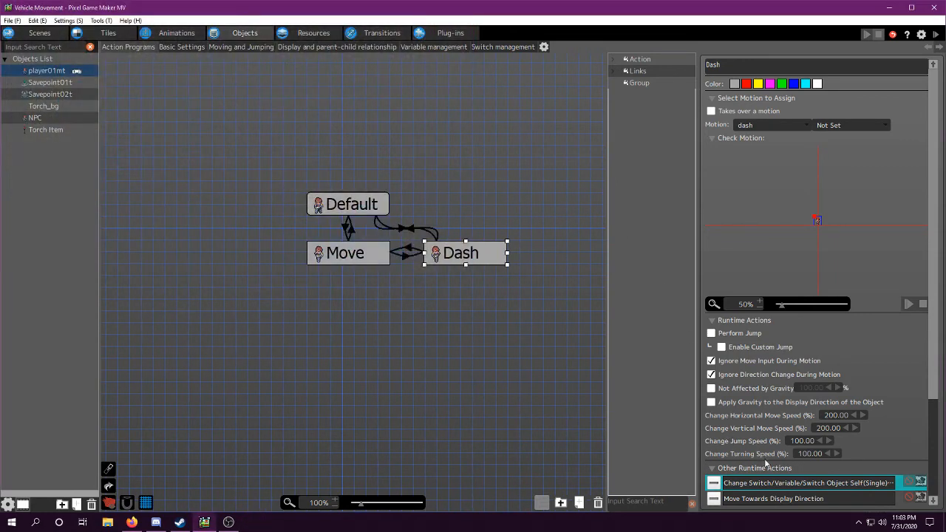
pyautogui.moveTo(529, 298)
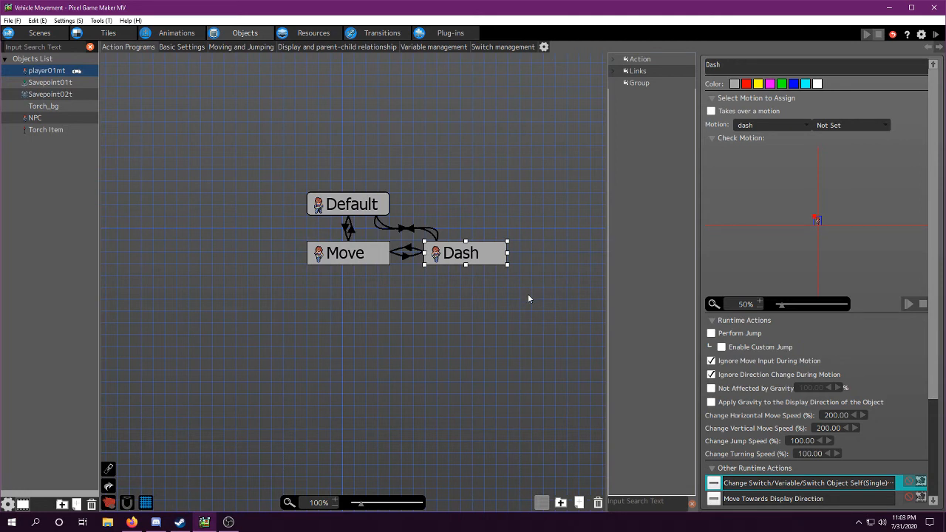
pyautogui.moveTo(134, 106)
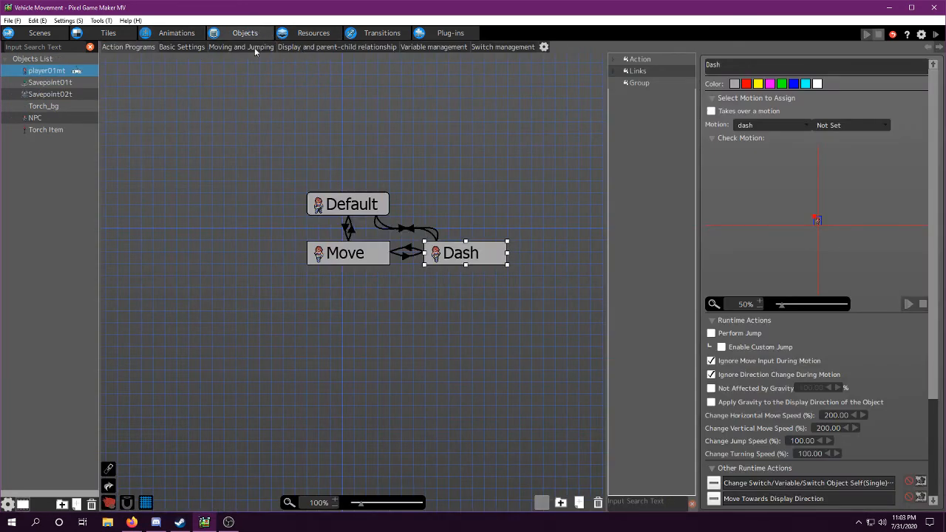
# Step: Check the player's blue afterimage display settings remain enabled
pyautogui.click(337, 46)
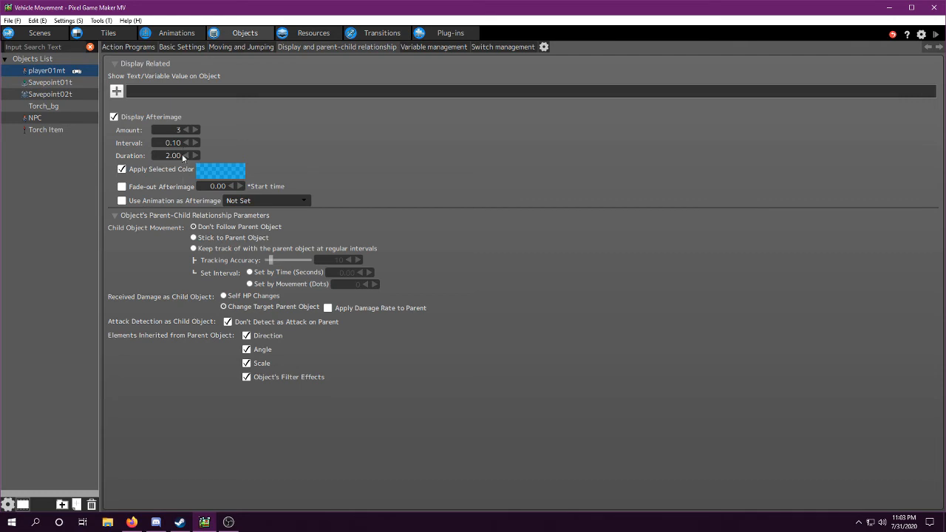
pyautogui.moveTo(149, 123)
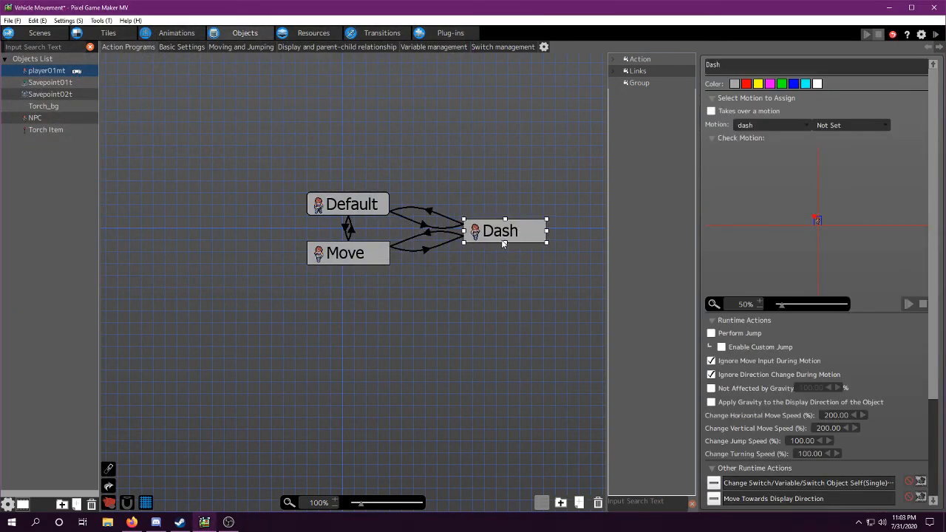
# Step: Nudge the Dash node into line with its links from Default and Move
pyautogui.moveTo(505, 230); pyautogui.dragTo(508, 235)
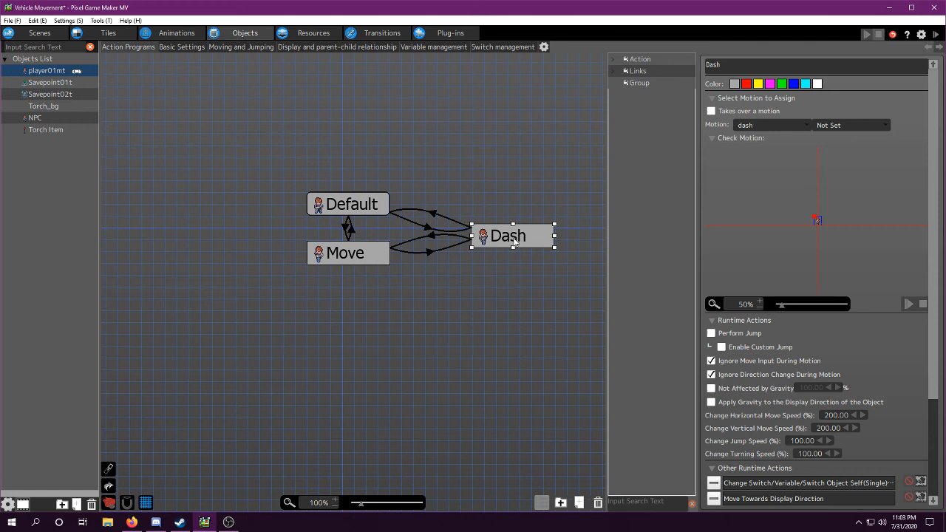
pyautogui.moveTo(513, 240)
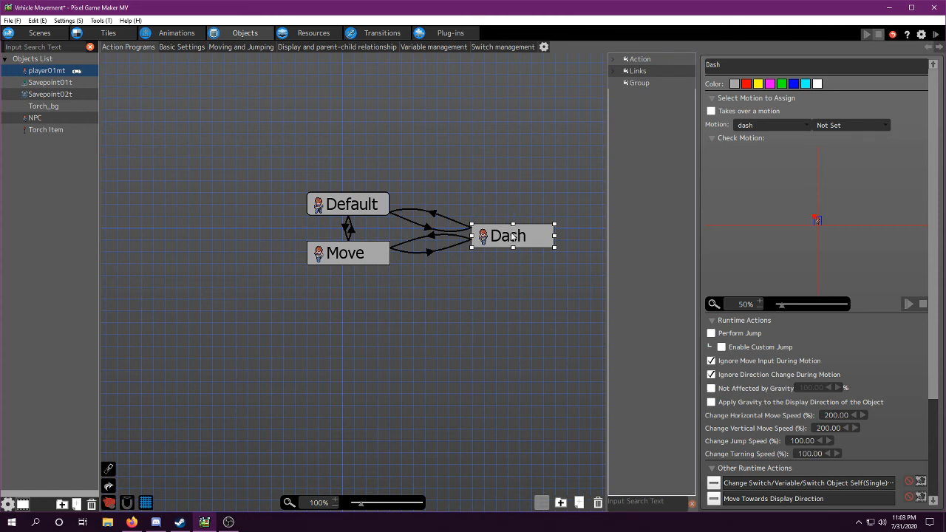
pyautogui.moveTo(509, 235); pyautogui.dragTo(510, 227)
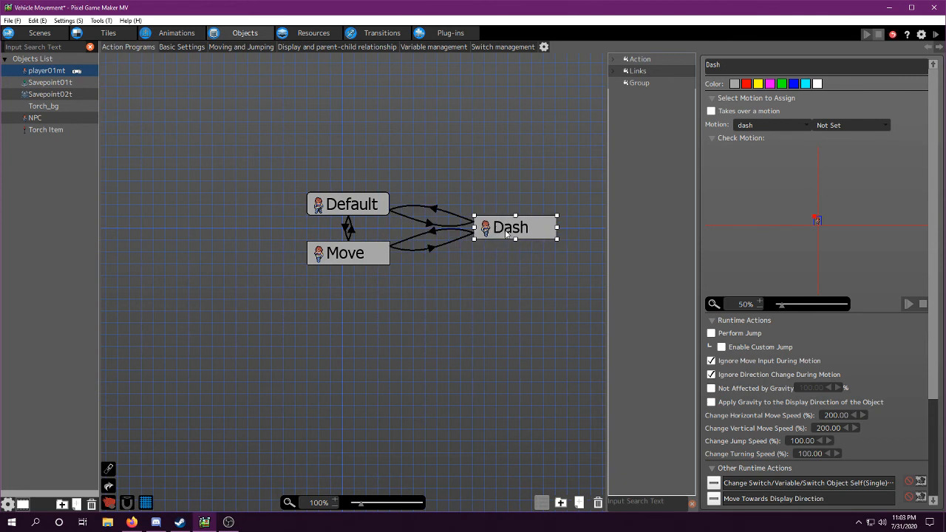
pyautogui.moveTo(482, 248)
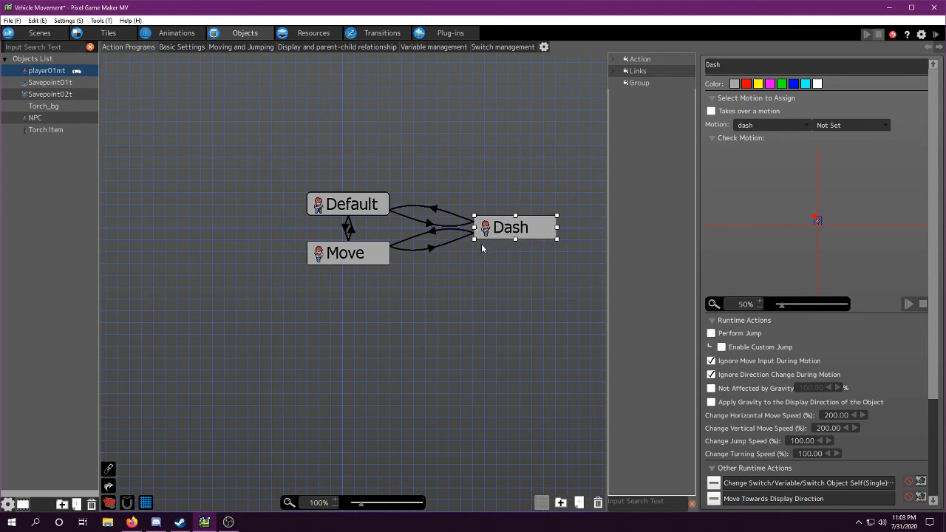
pyautogui.moveTo(492, 269)
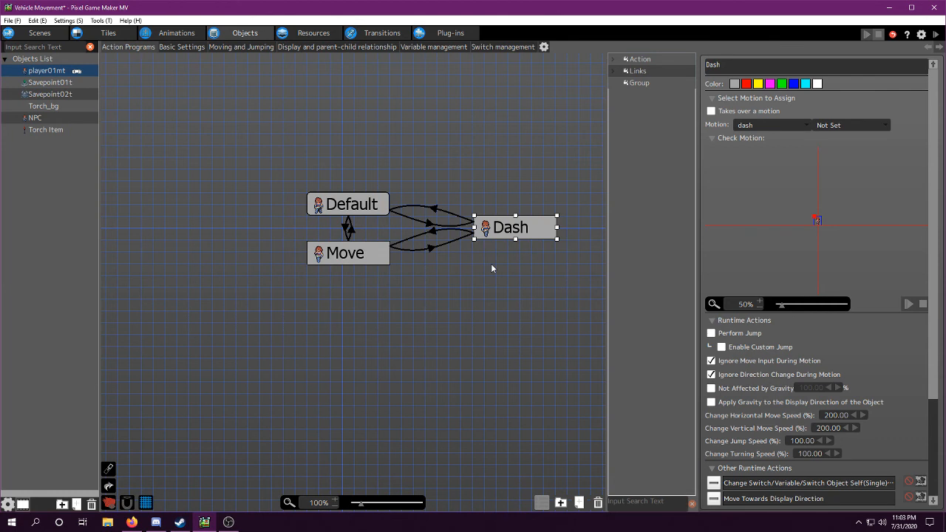
pyautogui.moveTo(491, 264)
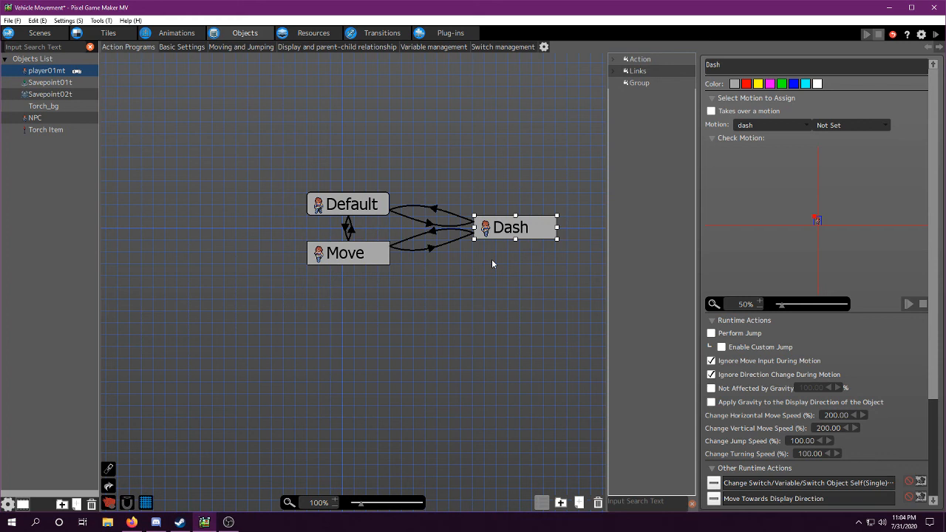
pyautogui.moveTo(659, 360)
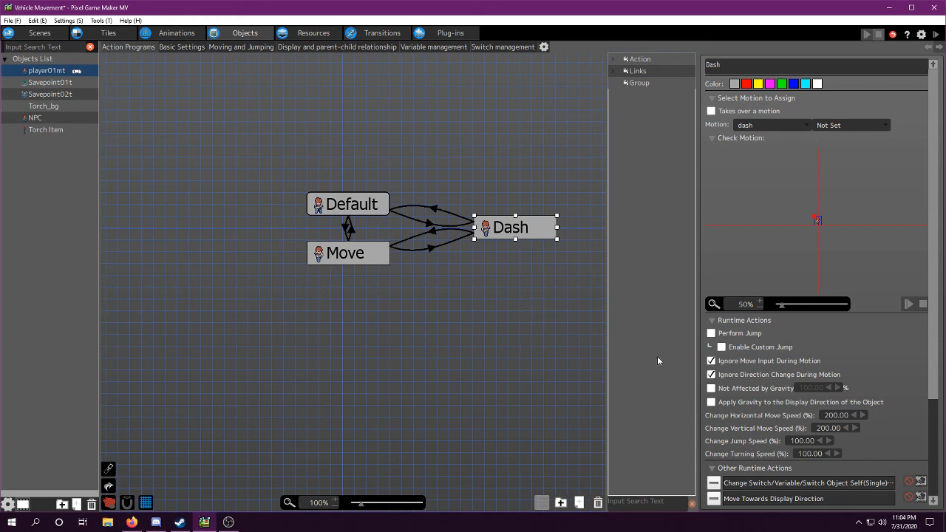
pyautogui.moveTo(736, 417)
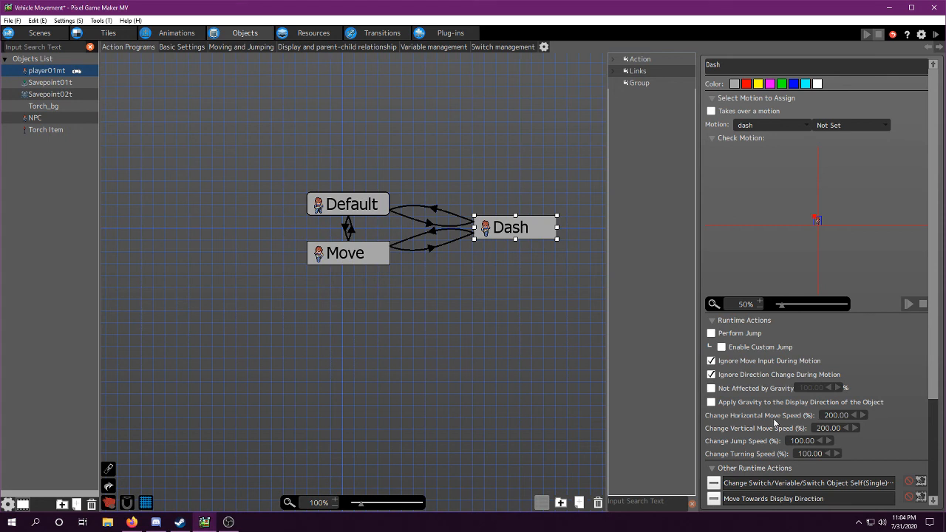
pyautogui.moveTo(464, 278)
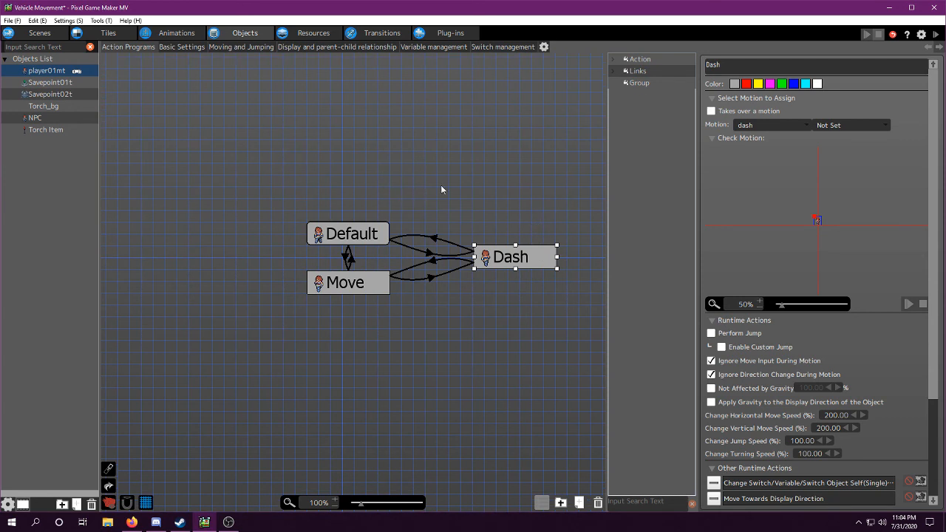
pyautogui.moveTo(472, 183)
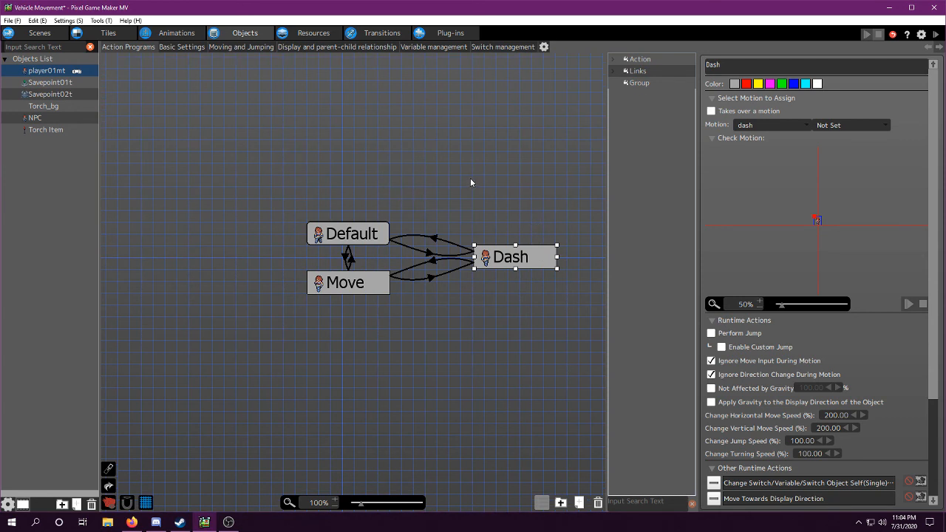